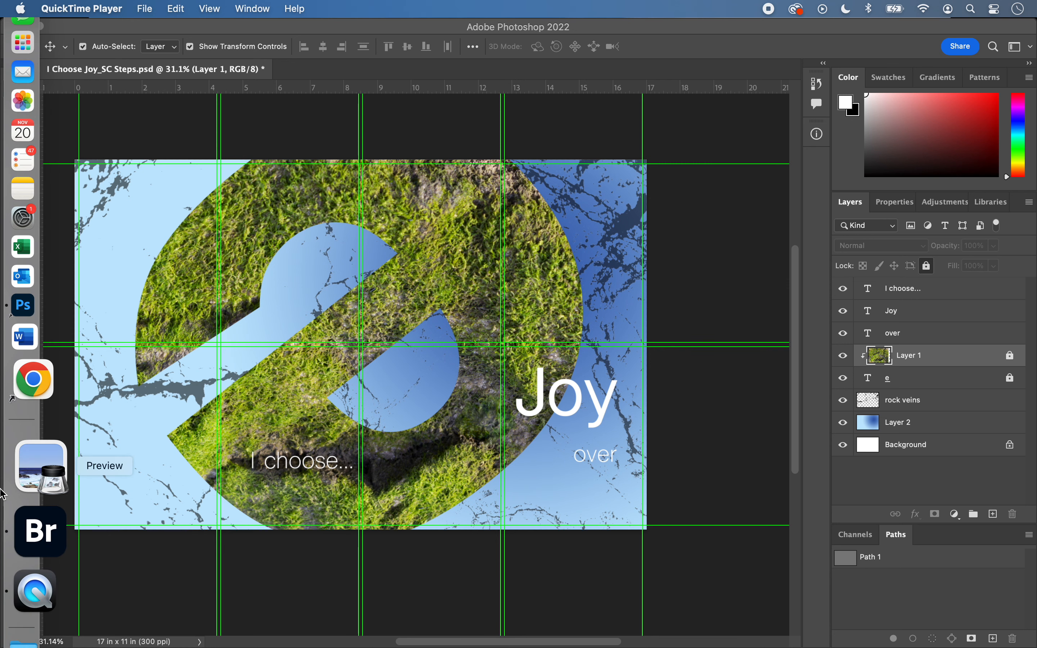
- Switch to Adobe Bridge from the Dock to browse the Assets folder with the fern photo
click(39, 531)
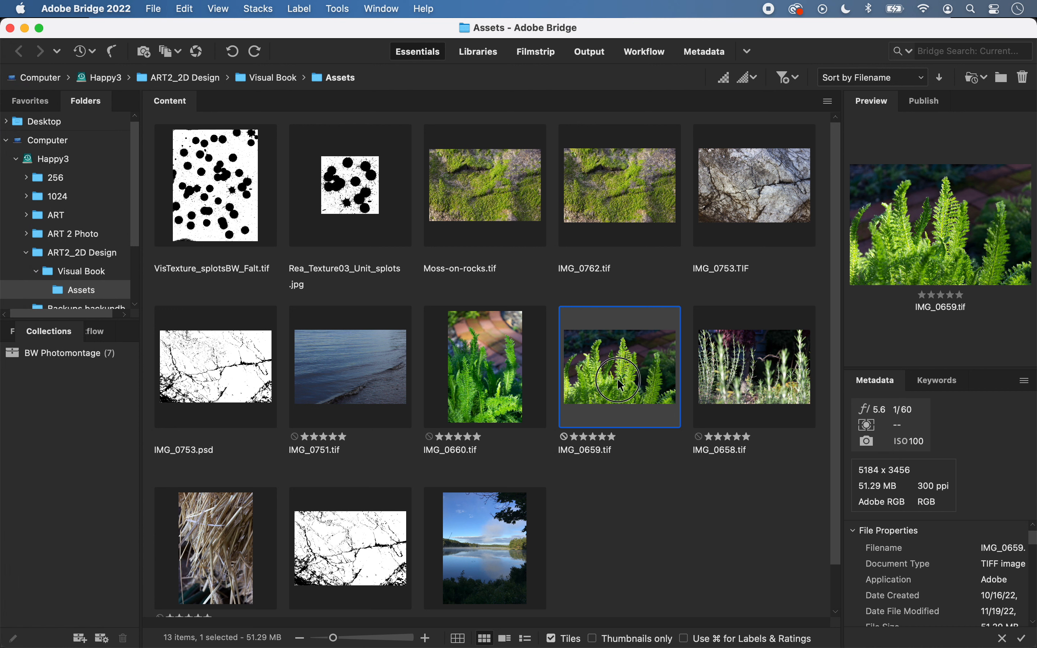
- Open IMG_0659.tif from Bridge as its own Photoshop document
double_click(619, 366)
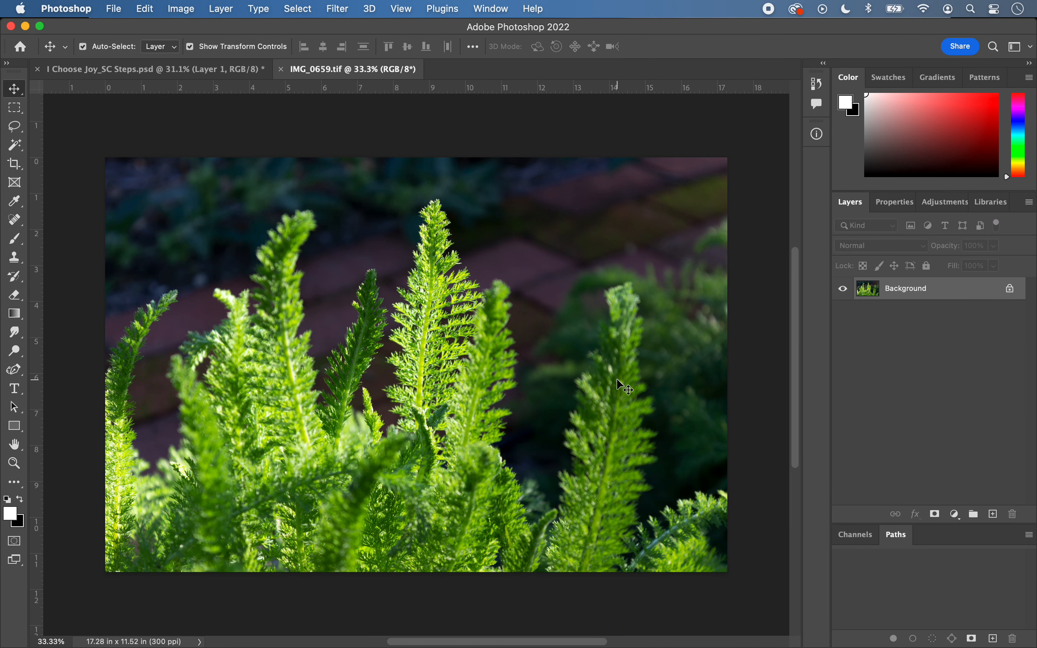
mouse_move(410, 344)
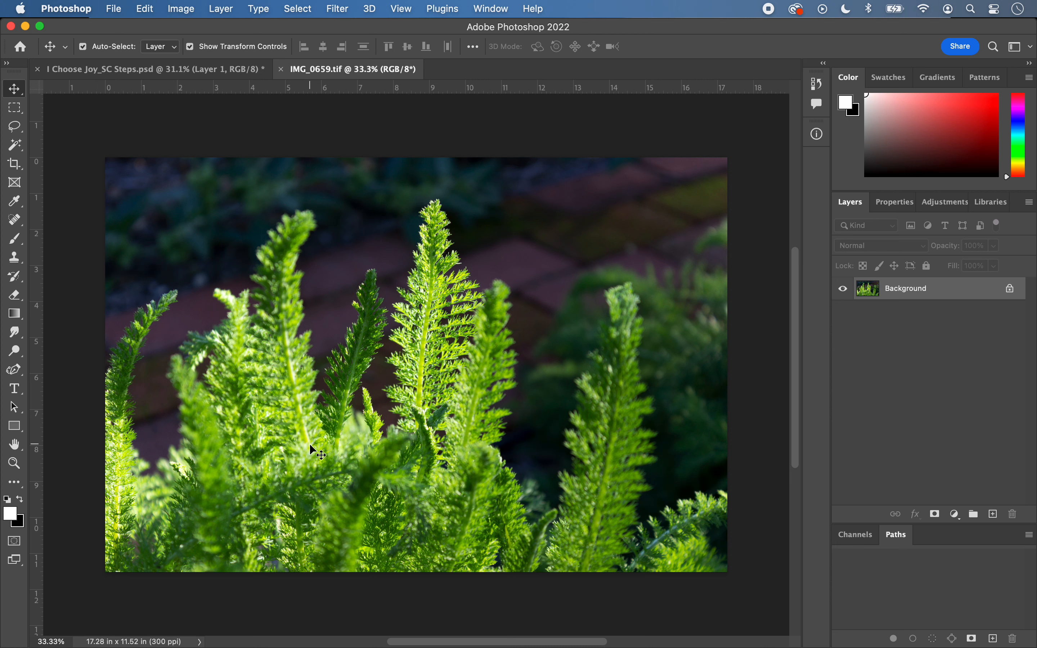
mouse_move(359, 242)
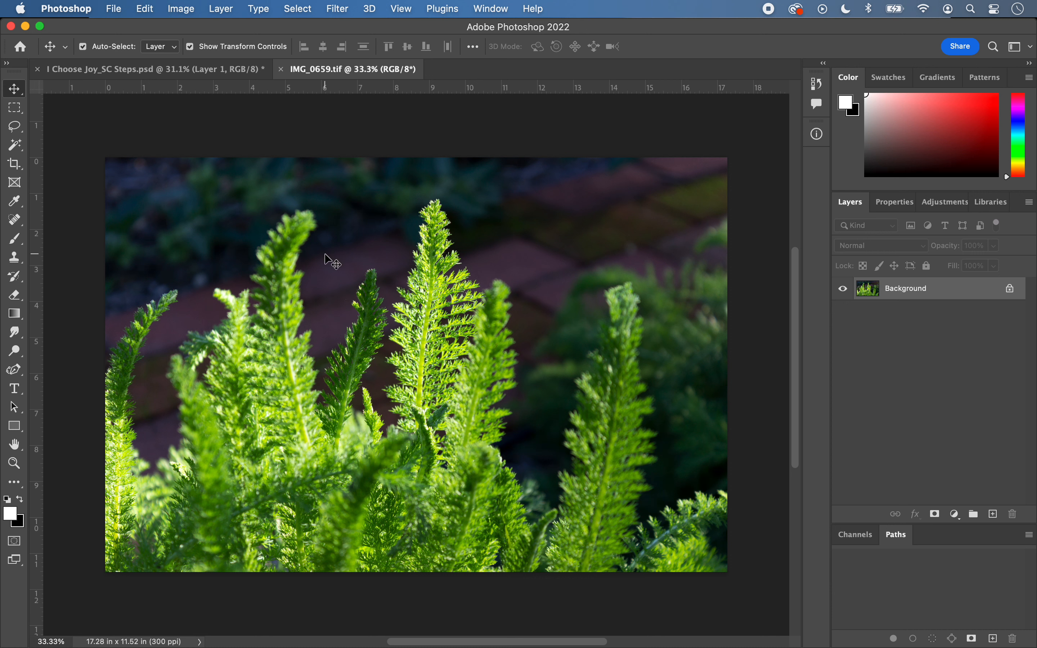
mouse_move(413, 202)
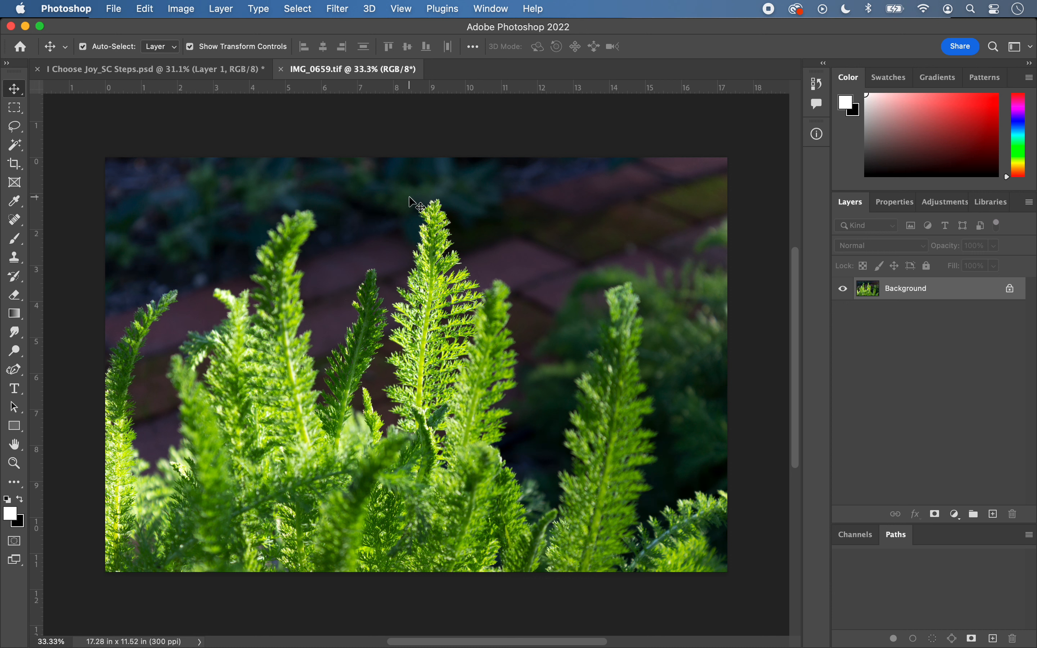
mouse_move(436, 344)
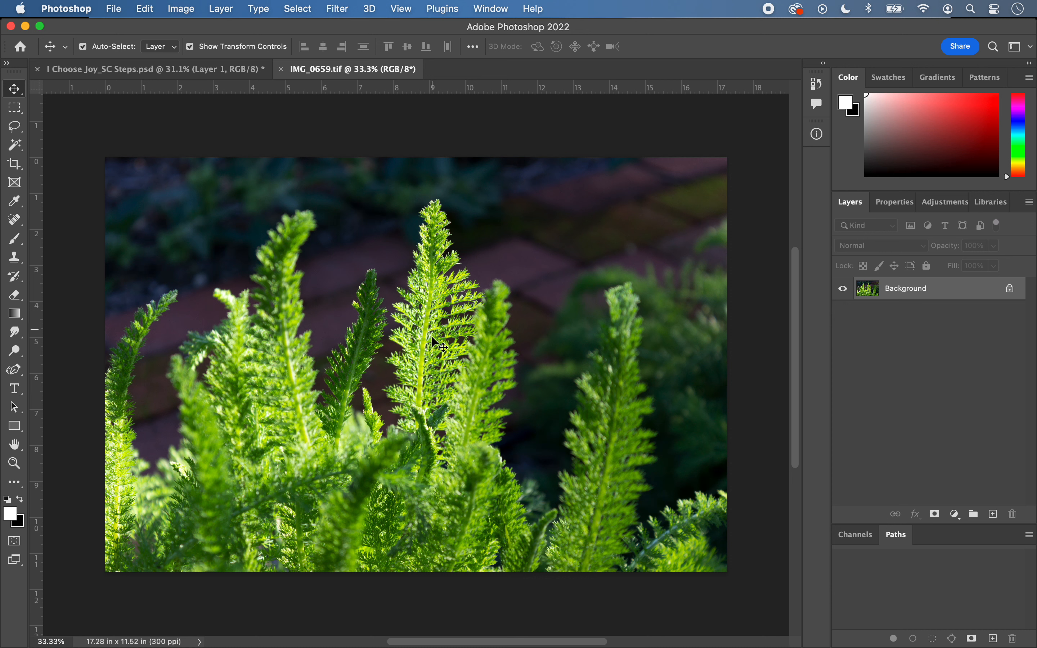
mouse_move(38, 170)
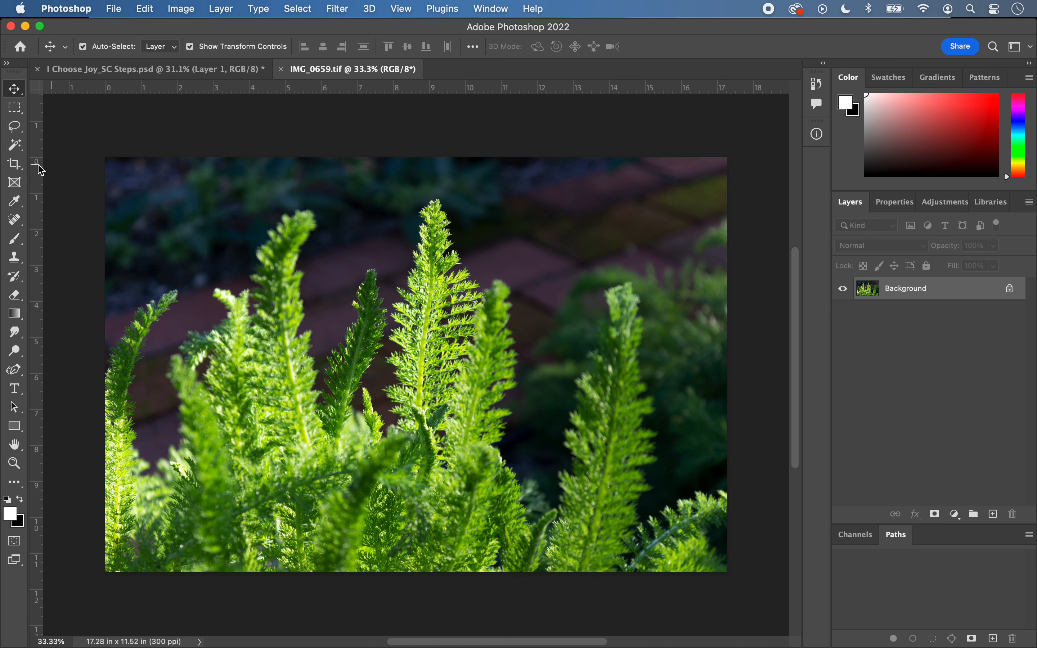
mouse_move(14, 144)
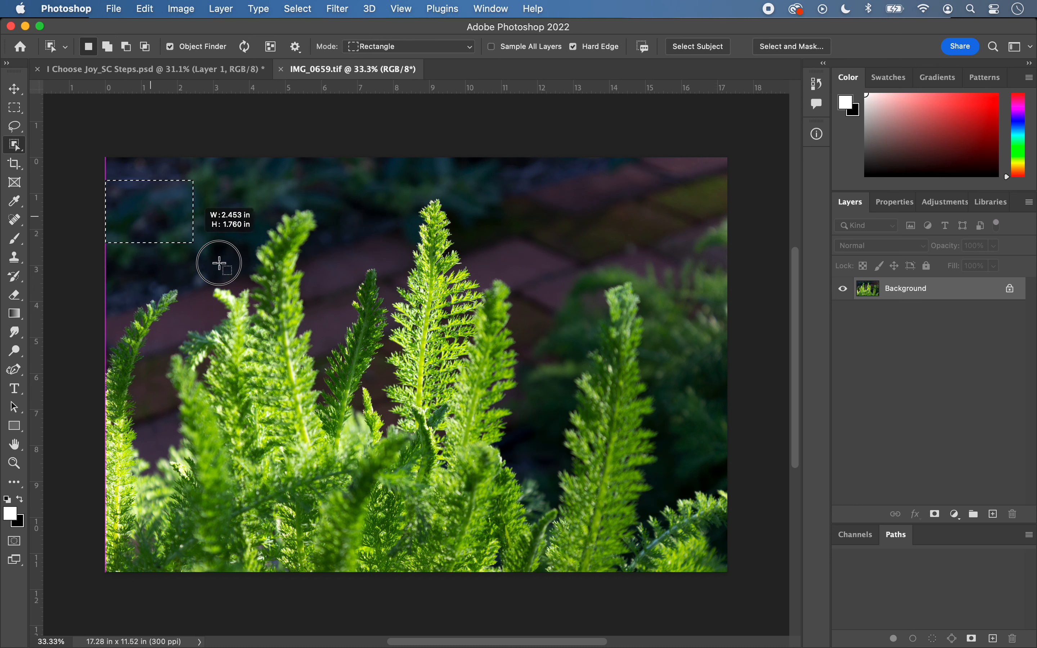
- Select the fern fronds by boxing the whole photo with the Object Selection Tool
drag(218, 263, 732, 575)
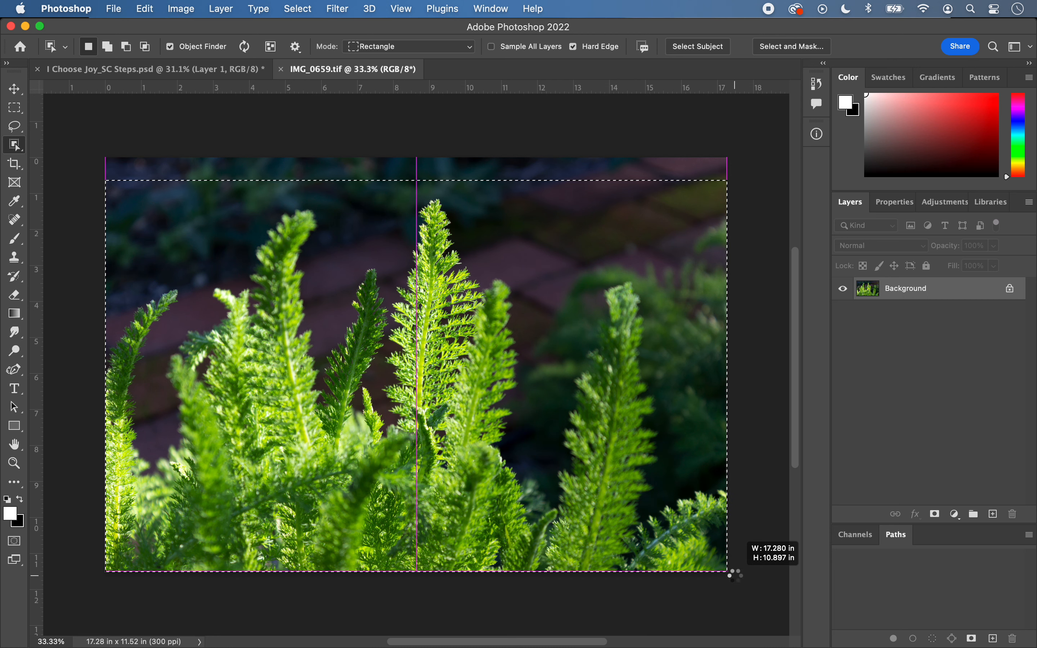
click(696, 46)
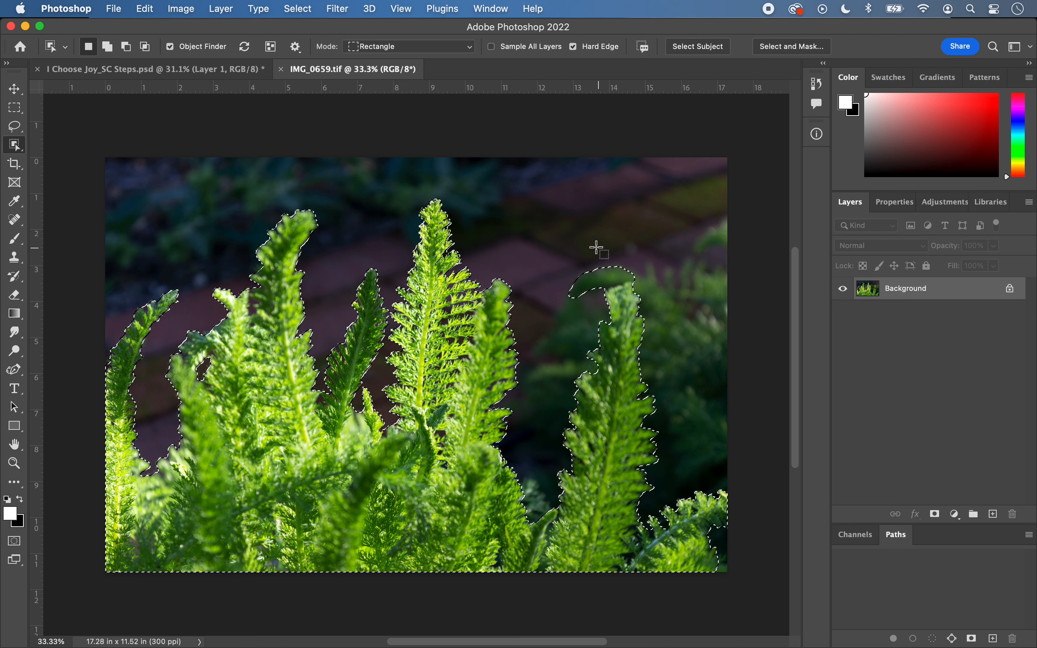
- Subtract the stray curl beside the right frond with the Lasso, then return to Object Selection
click(14, 126)
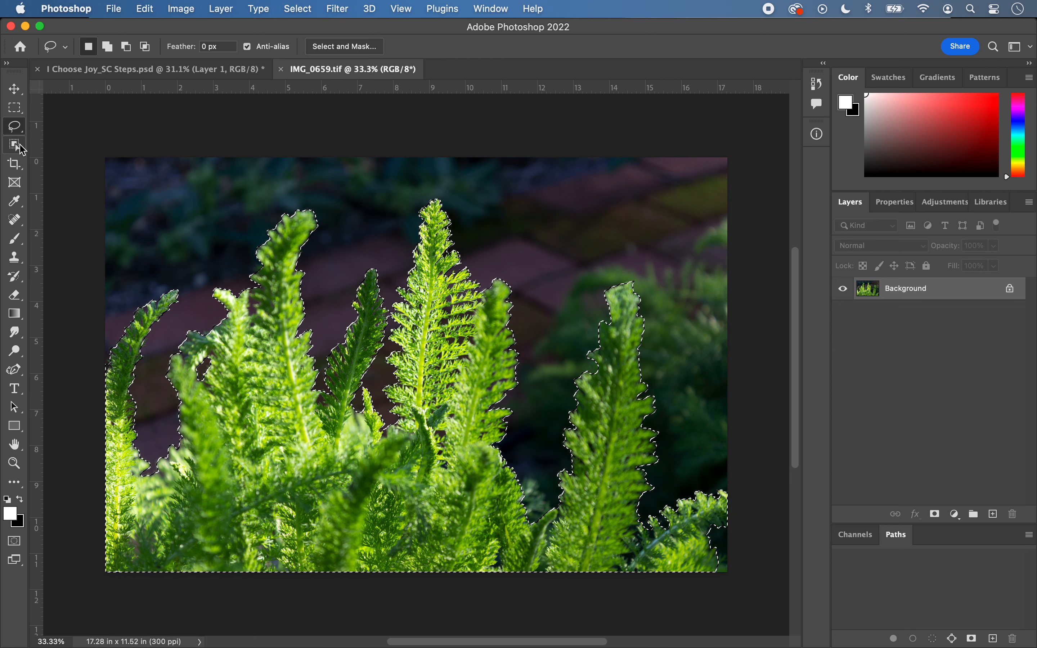
click(14, 145)
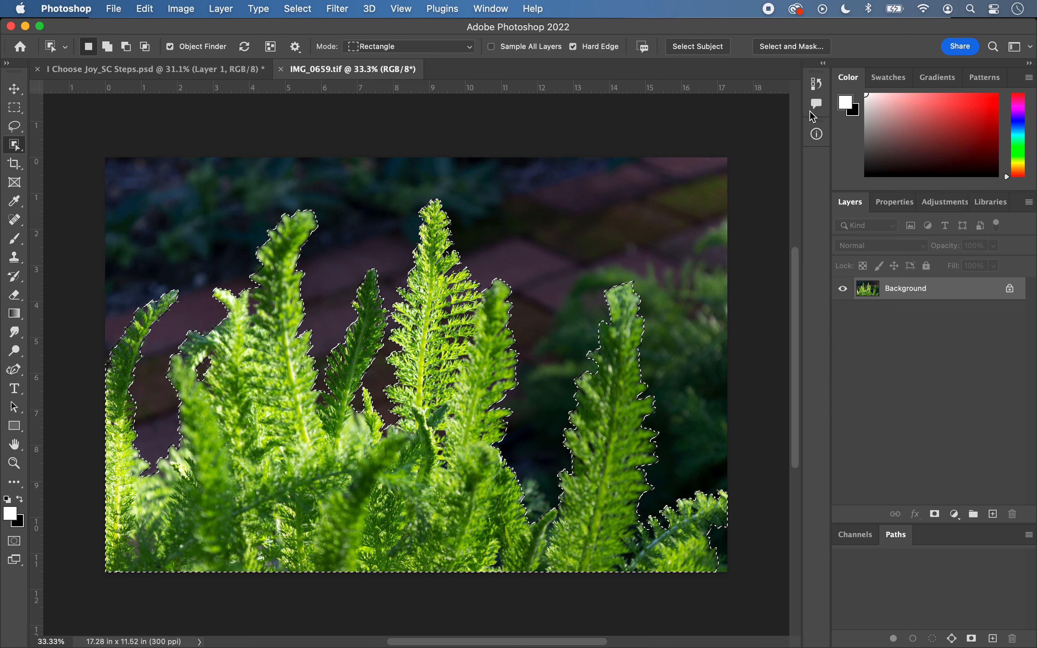
mouse_move(790, 46)
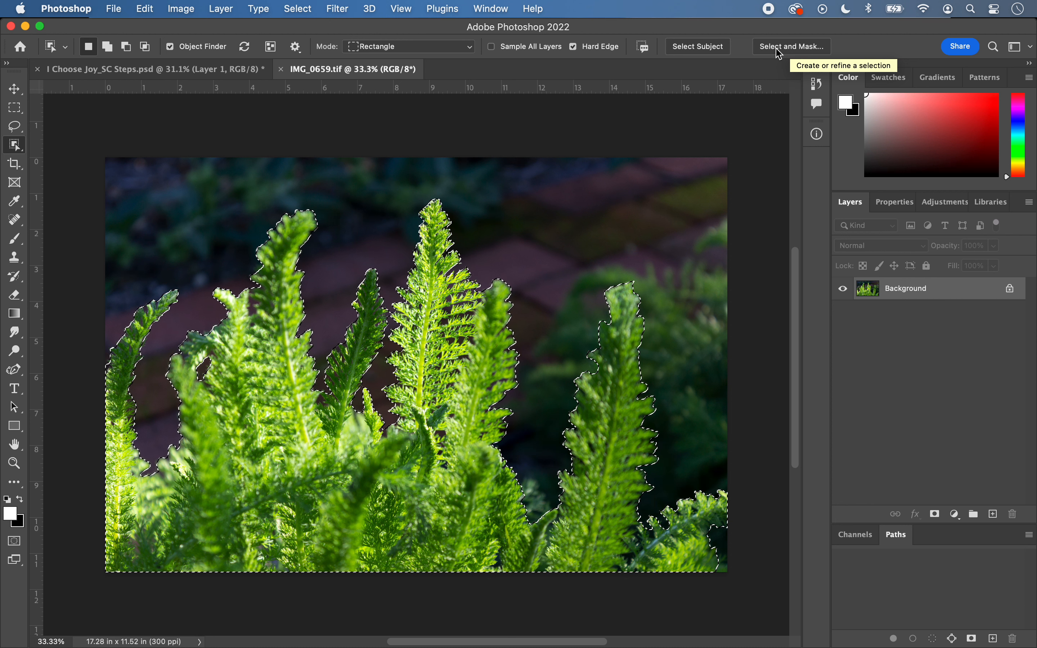
- Open the Select and Mask workspace to refine the fern selection edges
click(790, 46)
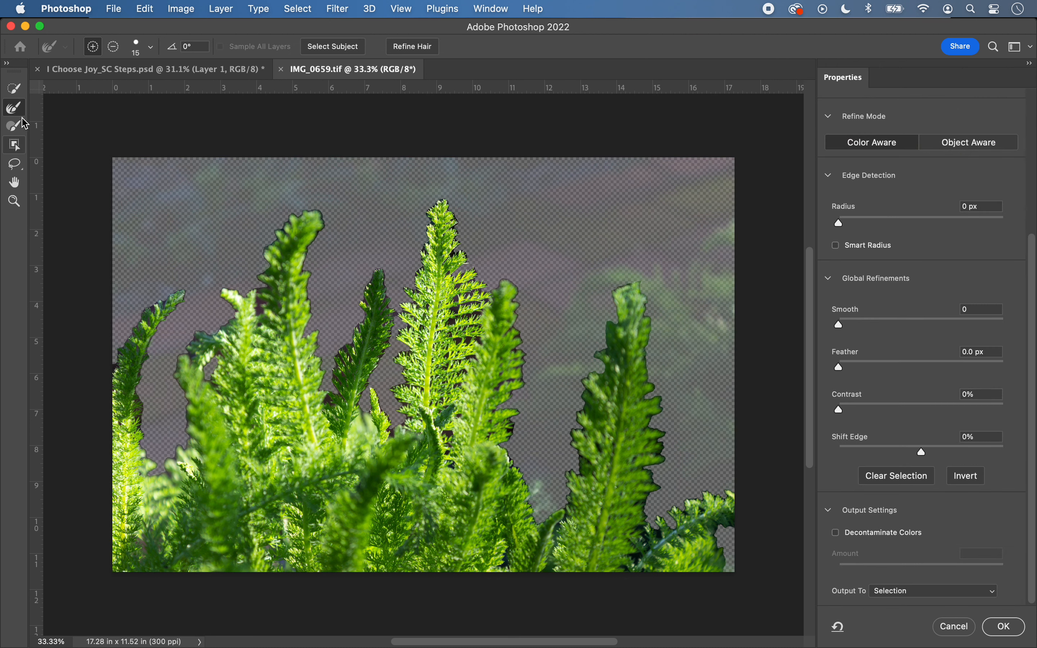
mouse_move(14, 107)
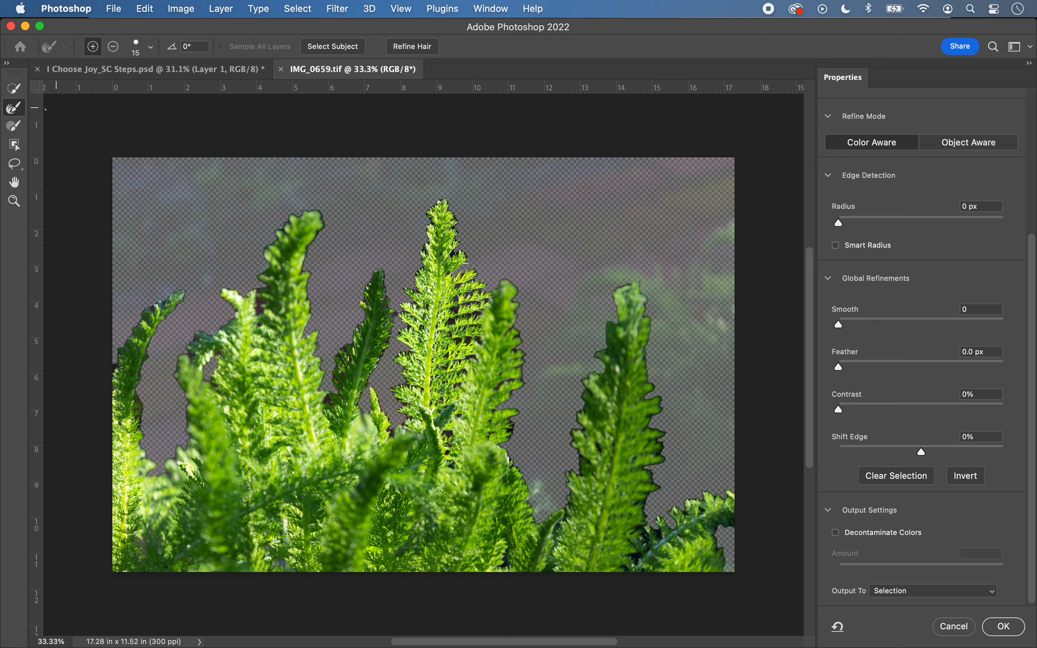
mouse_move(13, 108)
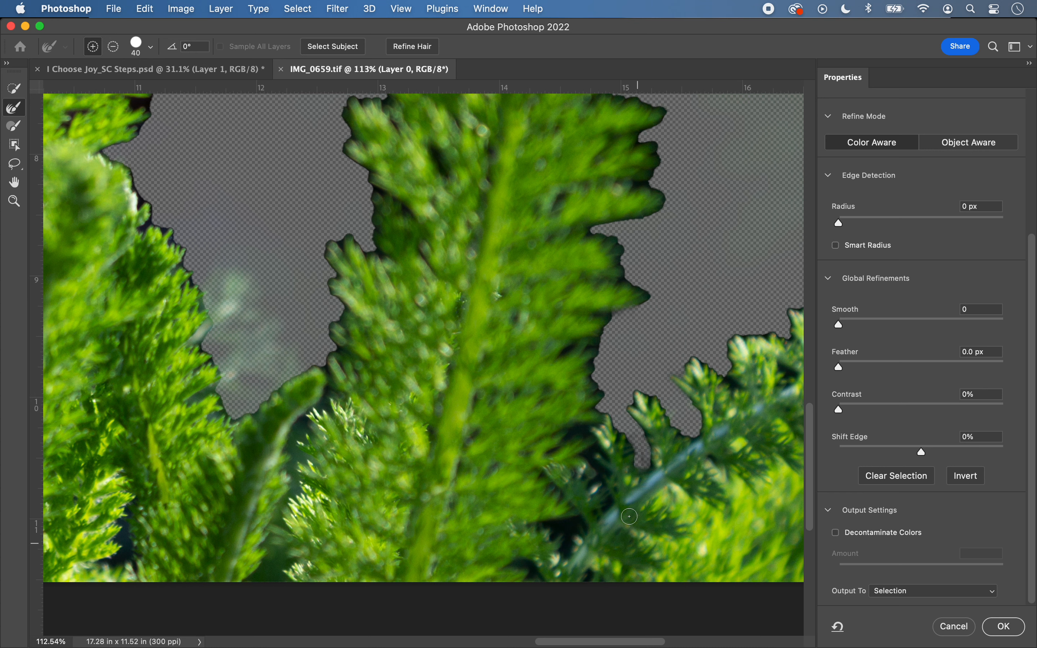
mouse_move(237, 235)
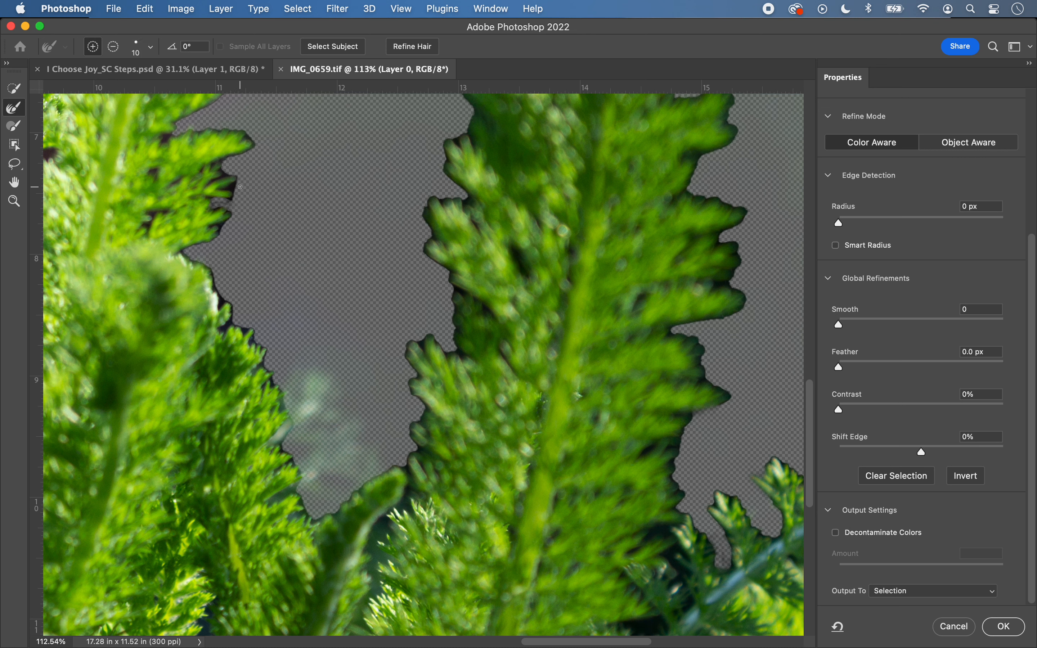
mouse_move(231, 269)
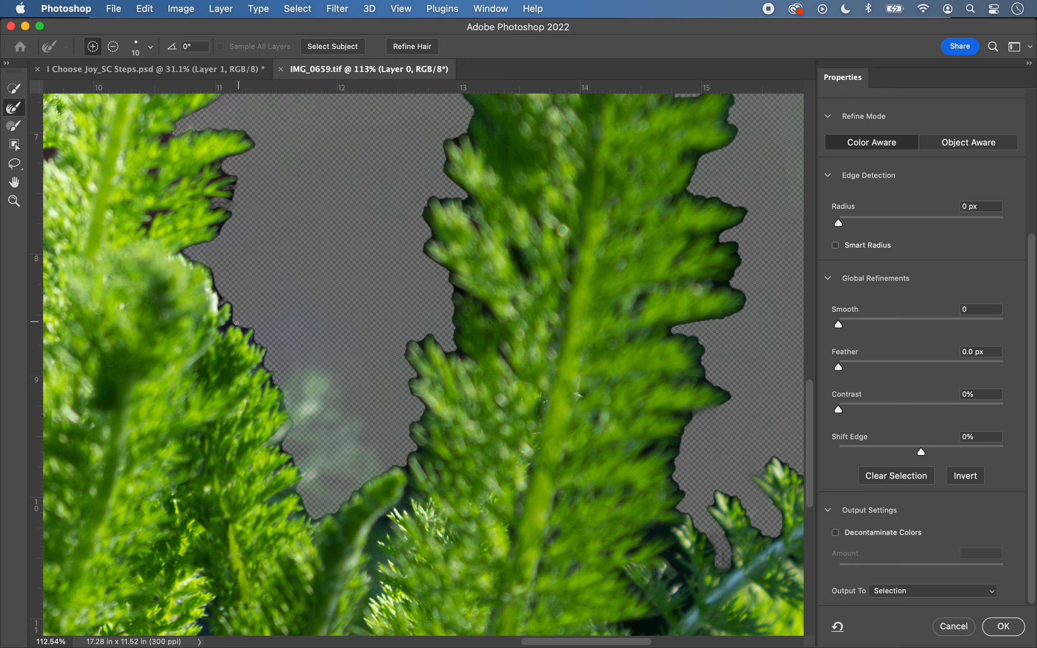
mouse_move(397, 451)
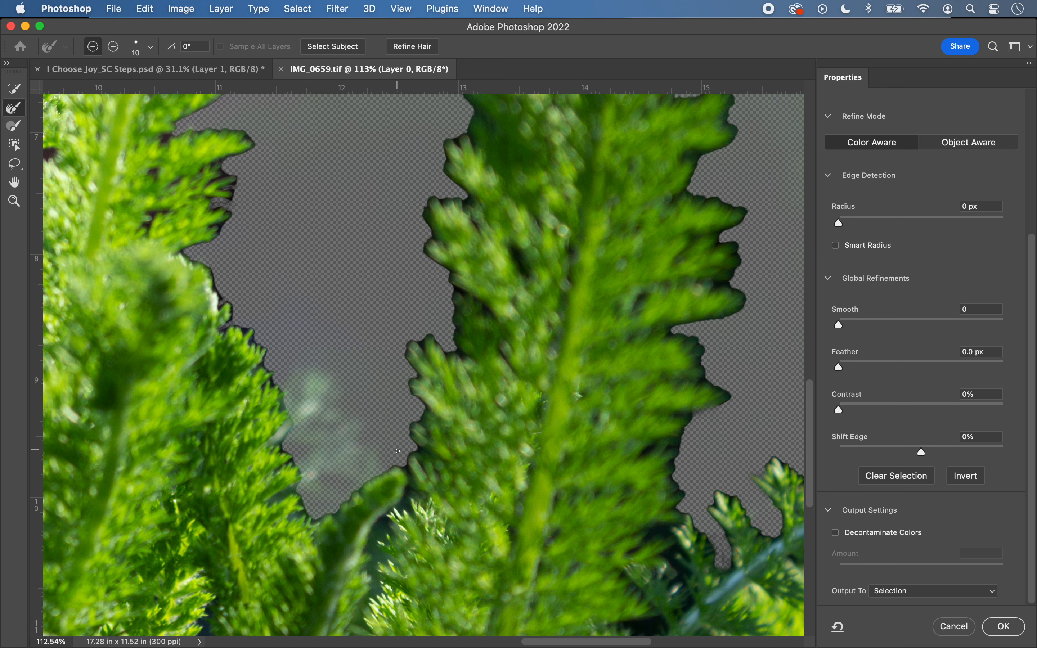
mouse_move(427, 383)
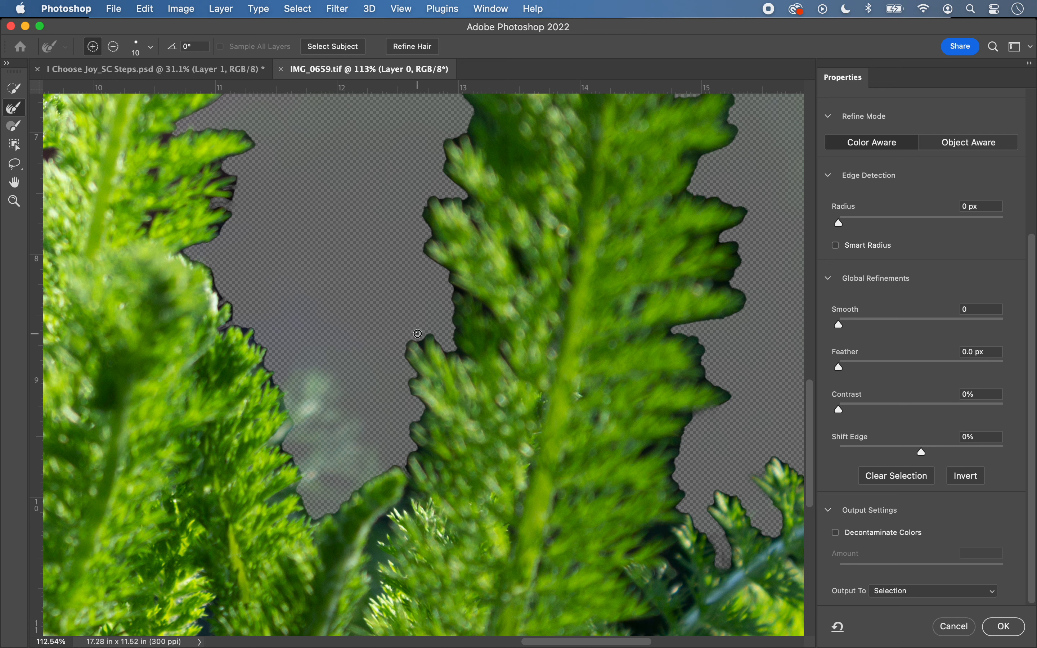
mouse_move(700, 458)
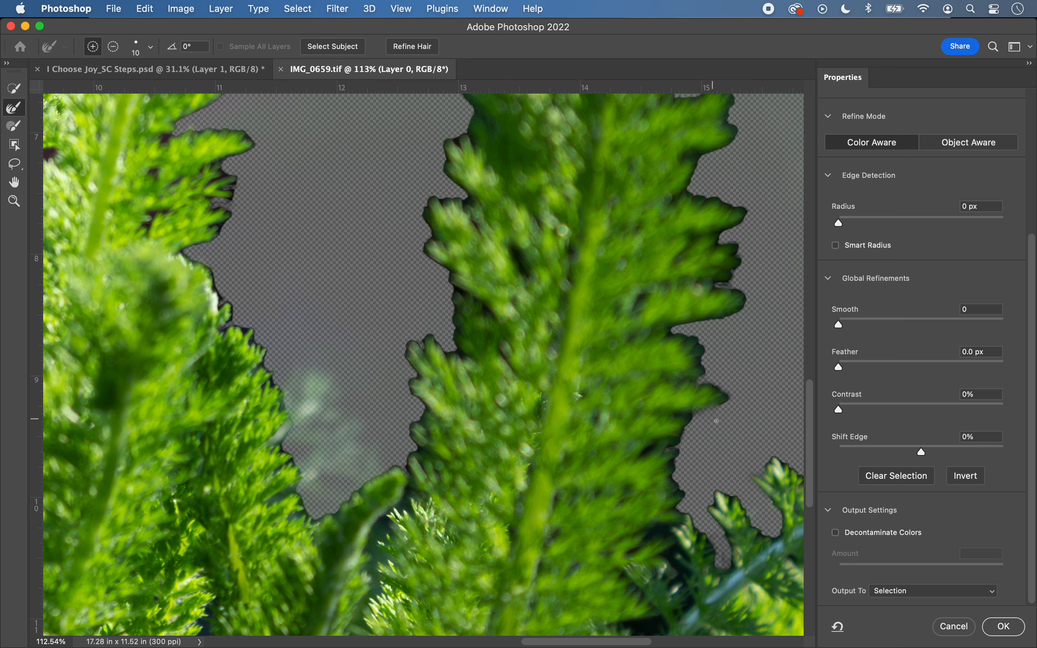
mouse_move(655, 534)
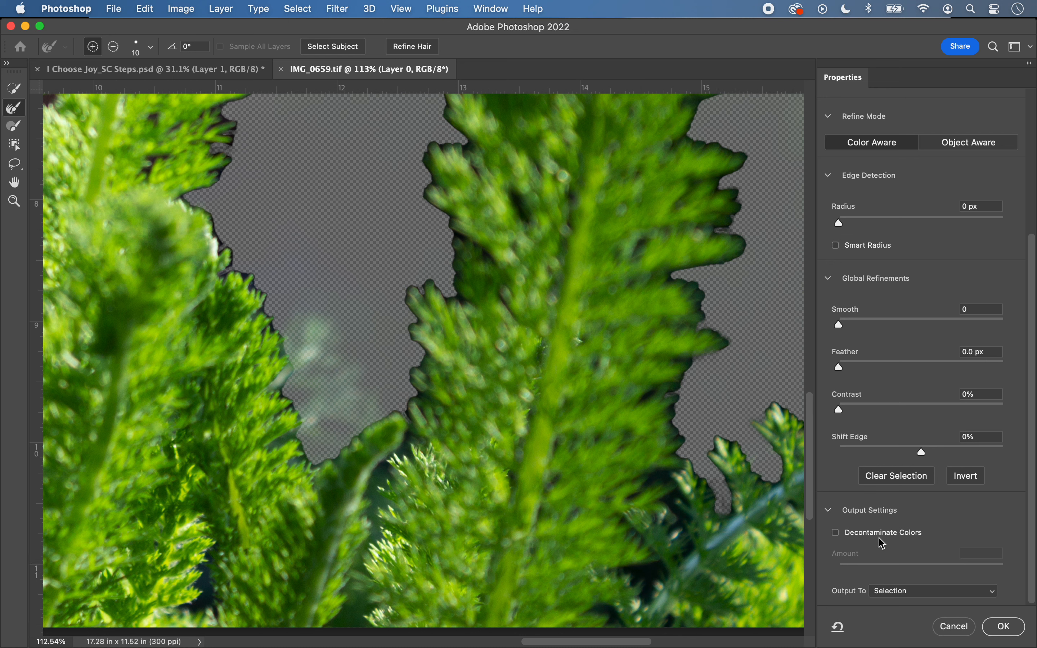
- Set the refined fern cut-out to output to a New Layer
click(931, 590)
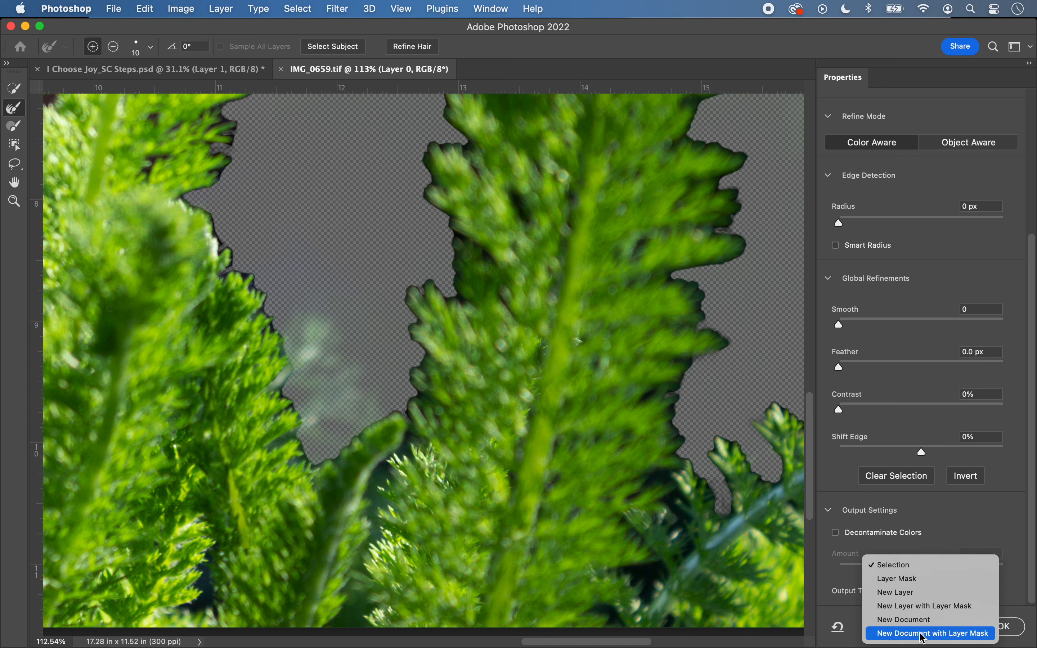
mouse_move(929, 605)
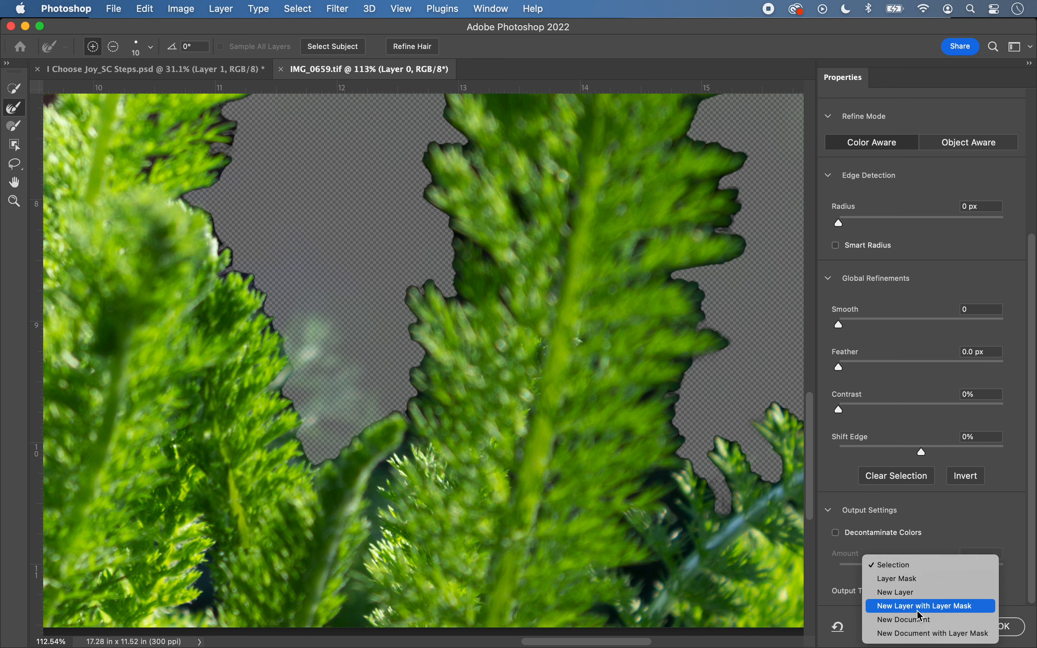
click(895, 592)
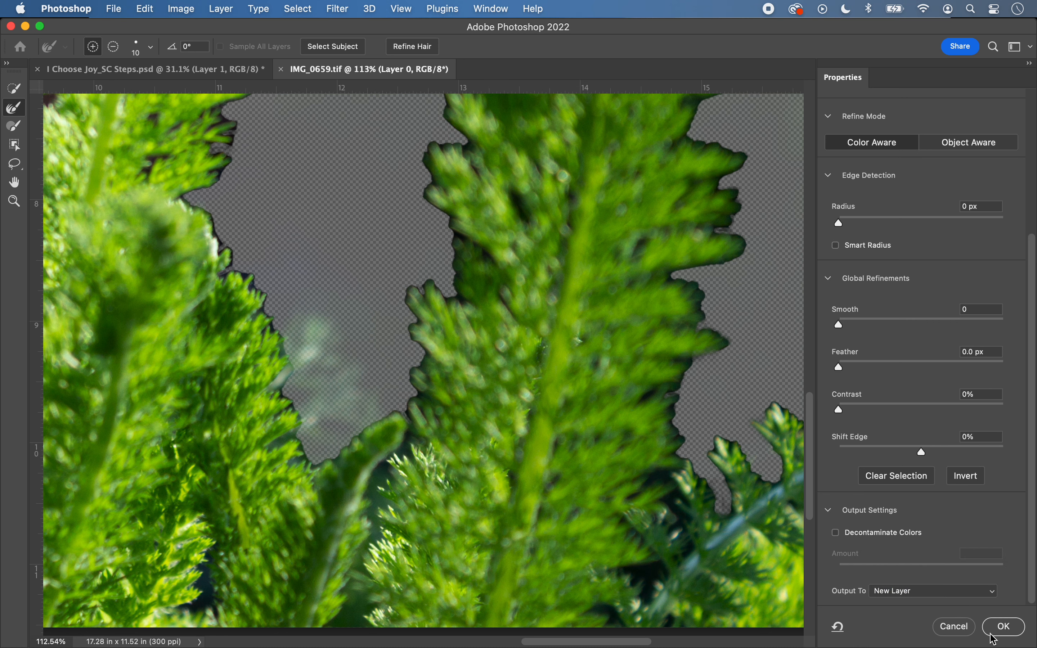
- Confirm the cut-out, then set the Magic Wand to 5 by 5 Average sampling with tolerance 32
click(1004, 626)
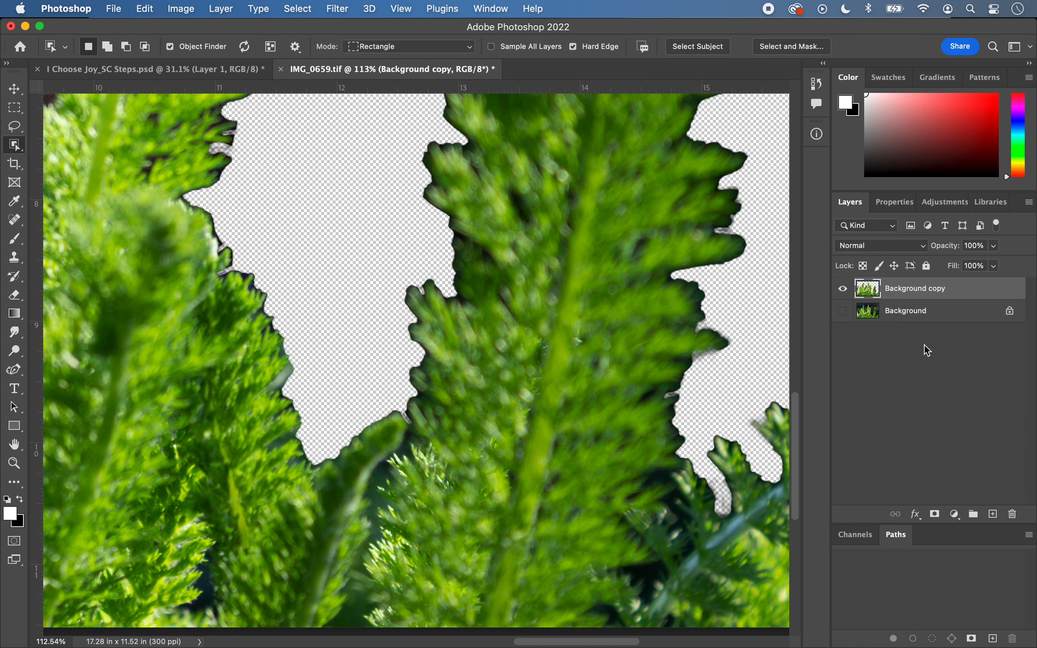
mouse_move(891, 295)
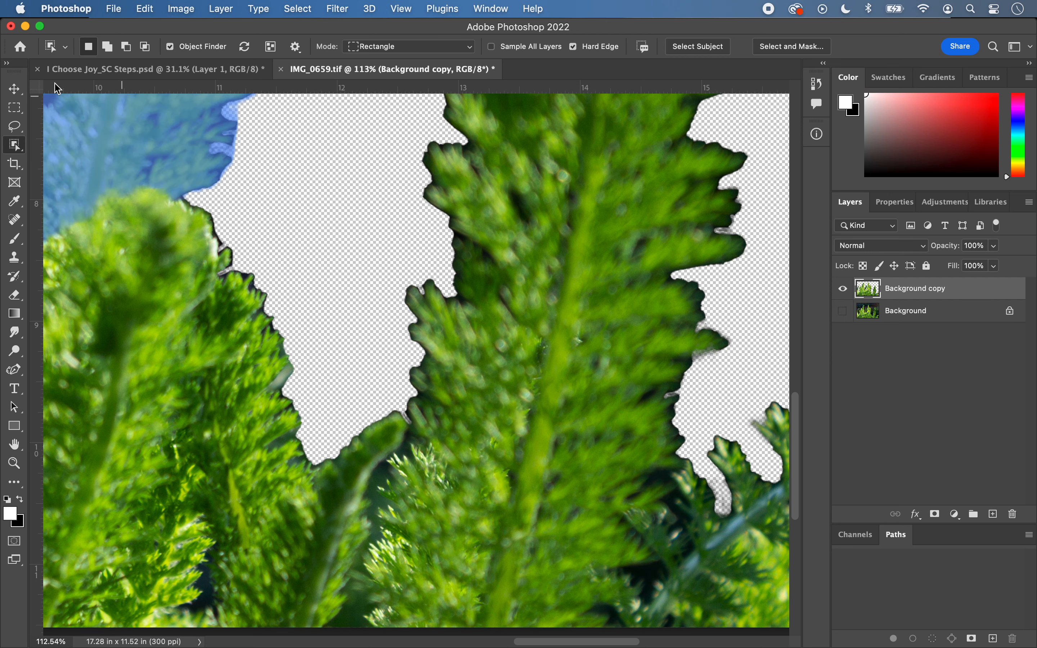
click(13, 126)
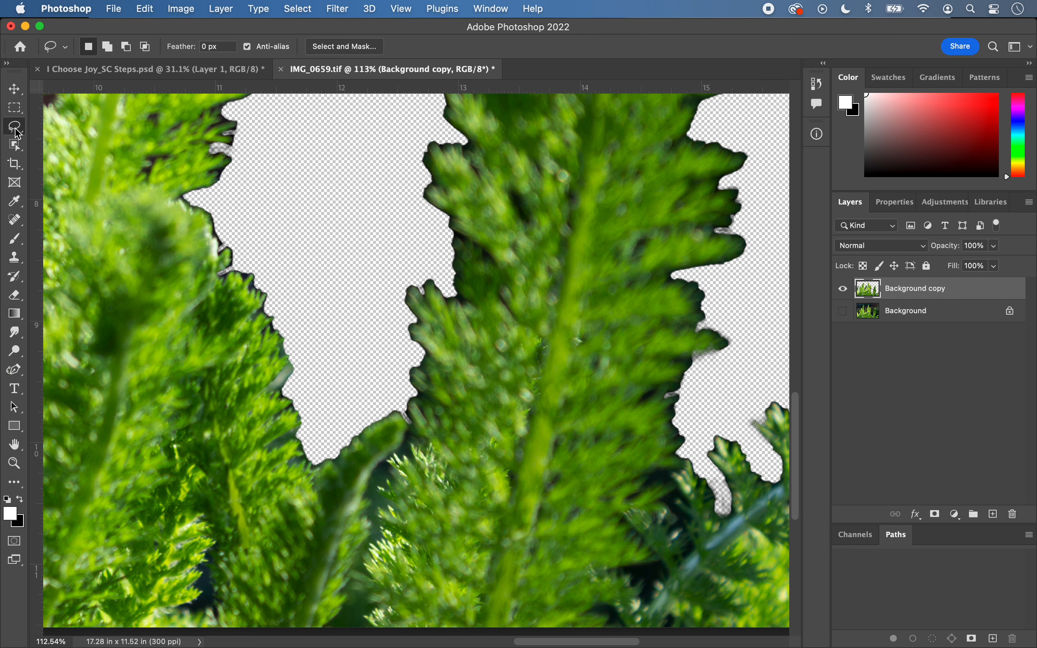
click(14, 107)
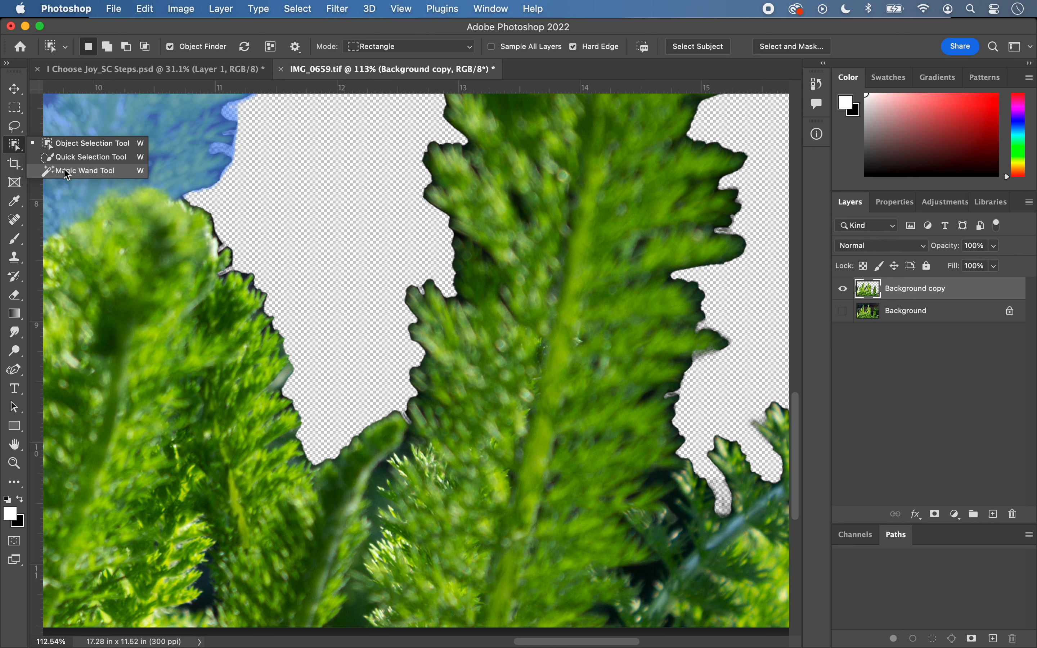
click(85, 170)
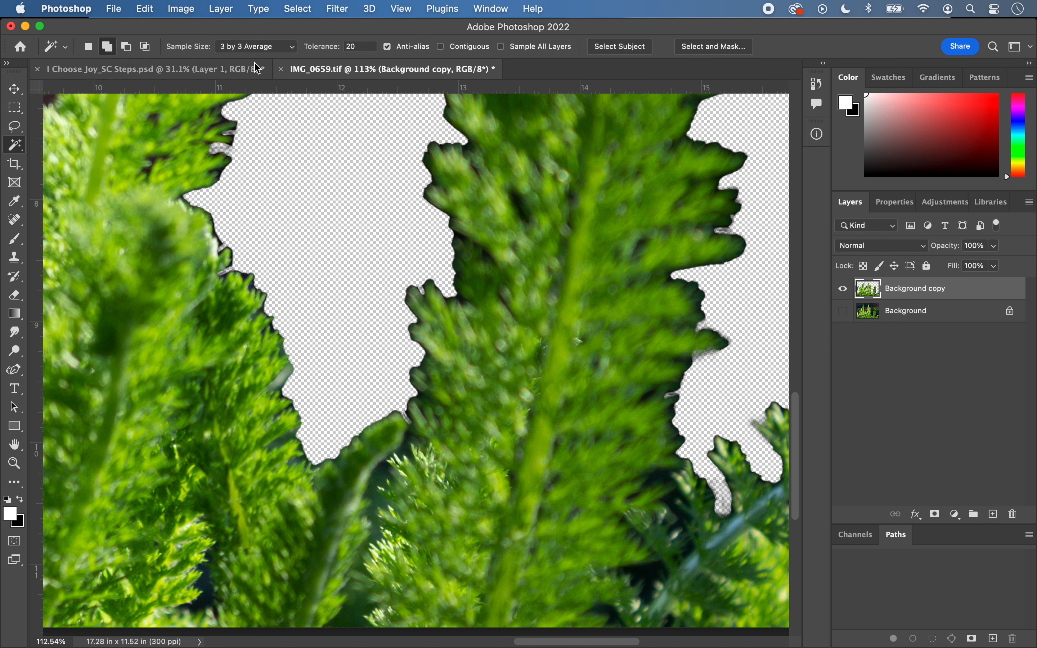
click(255, 46)
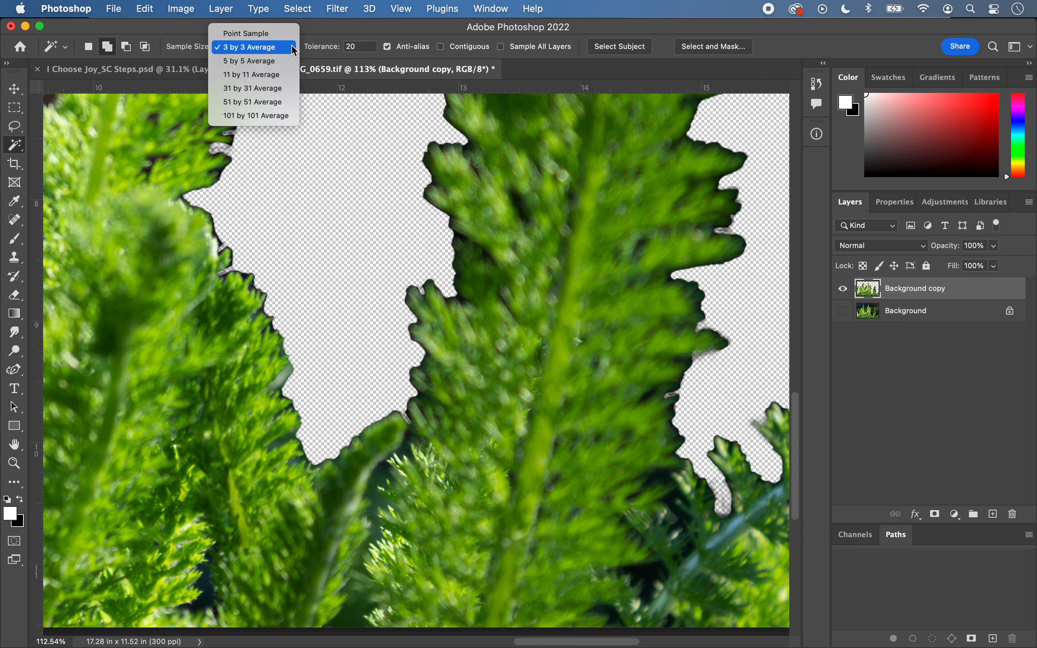
mouse_move(253, 60)
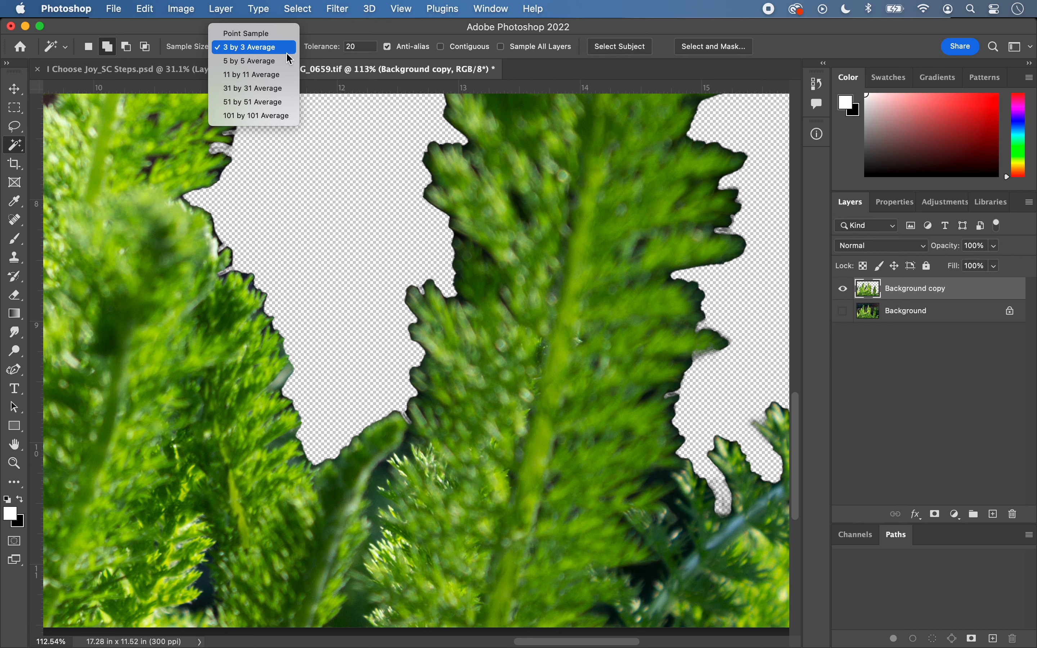
mouse_move(253, 60)
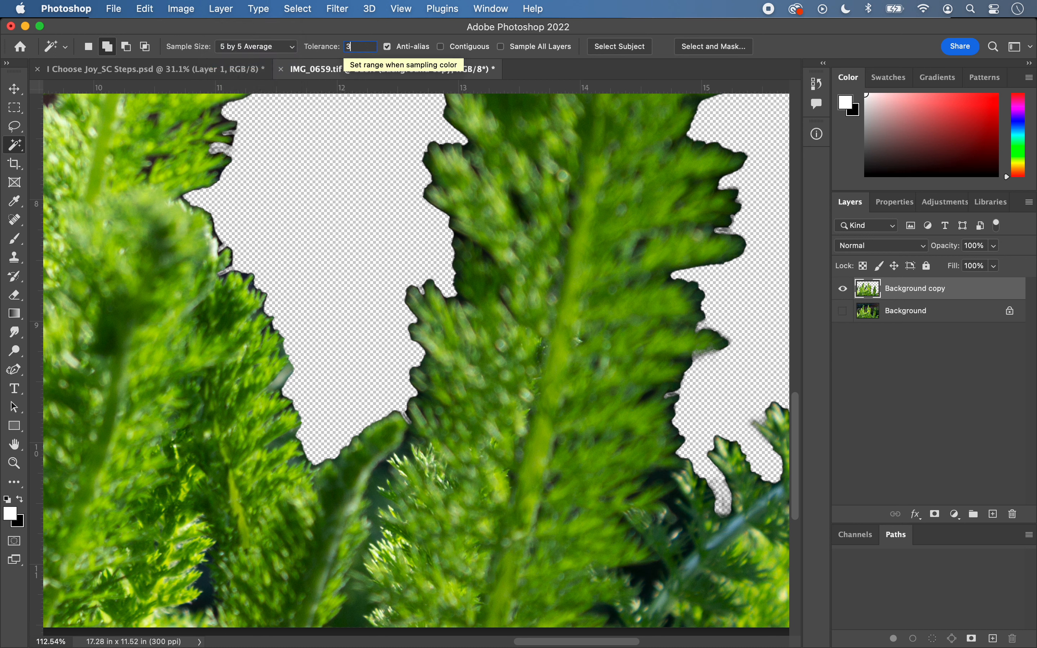
text(32)
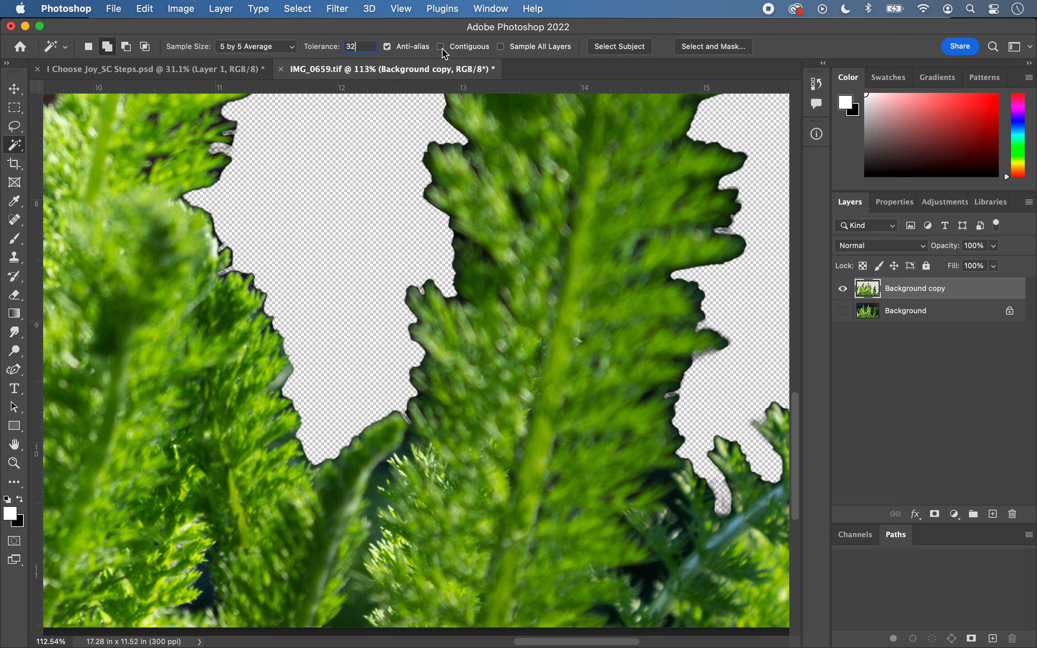
mouse_move(522, 135)
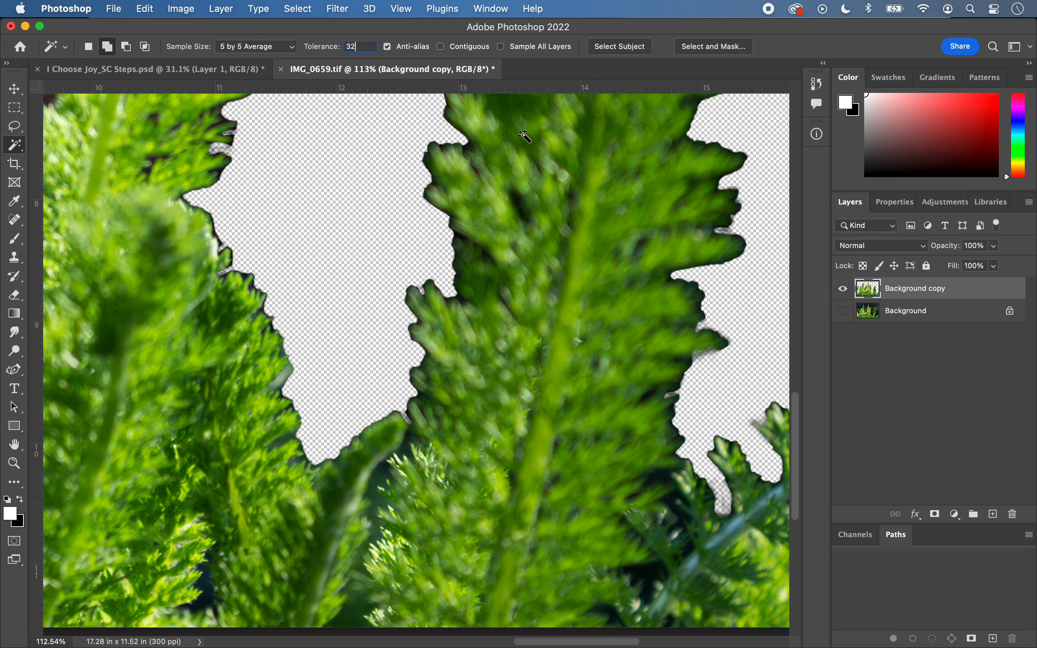
mouse_move(659, 476)
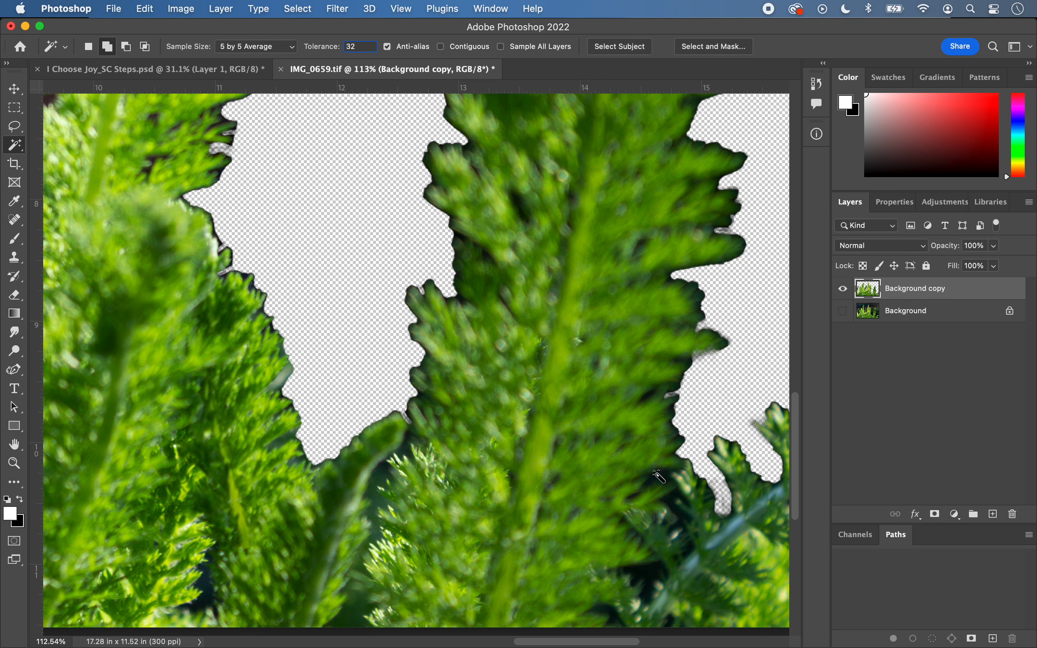
- Select the leftover dark background patches between the fern fronds with the Magic Wand
click(658, 476)
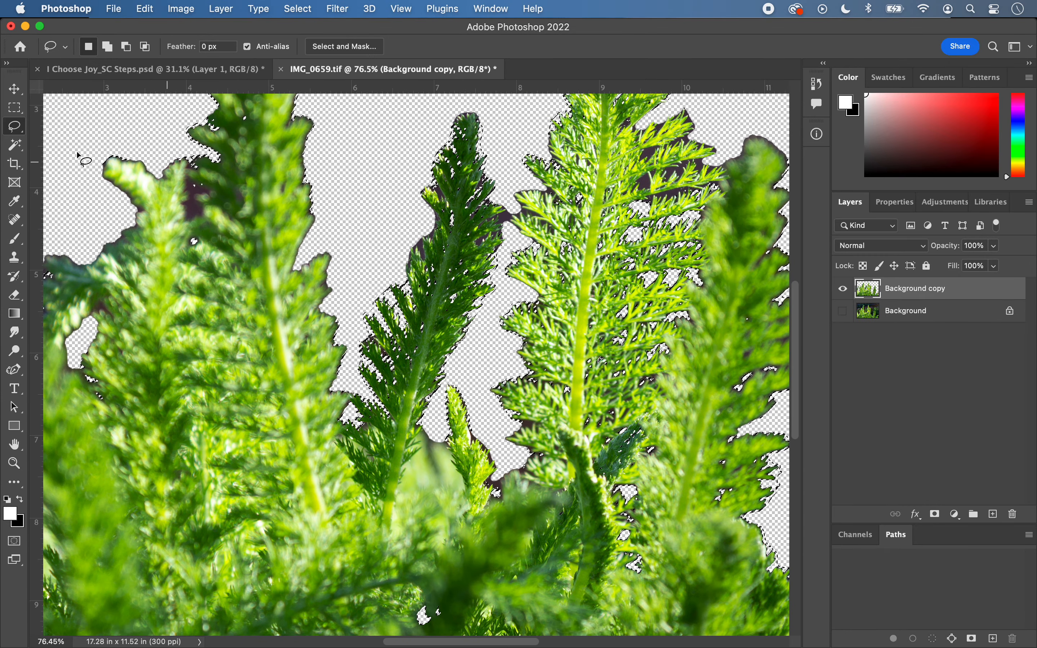
- Pick up and delete the remaining dark fringe so the fern sits cleanly on transparency
click(14, 144)
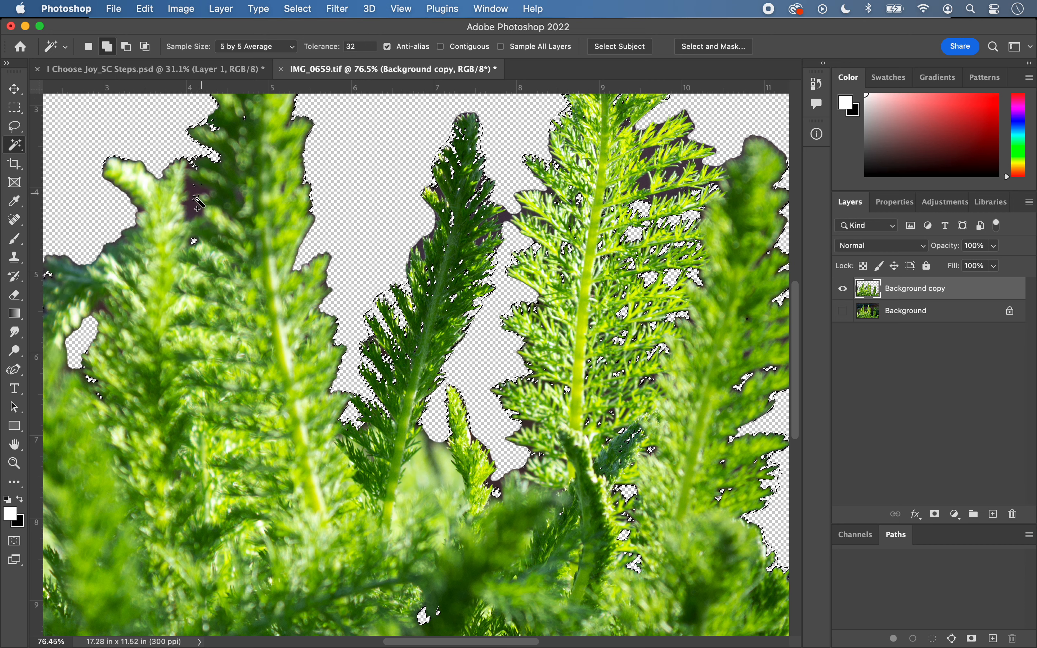
click(198, 210)
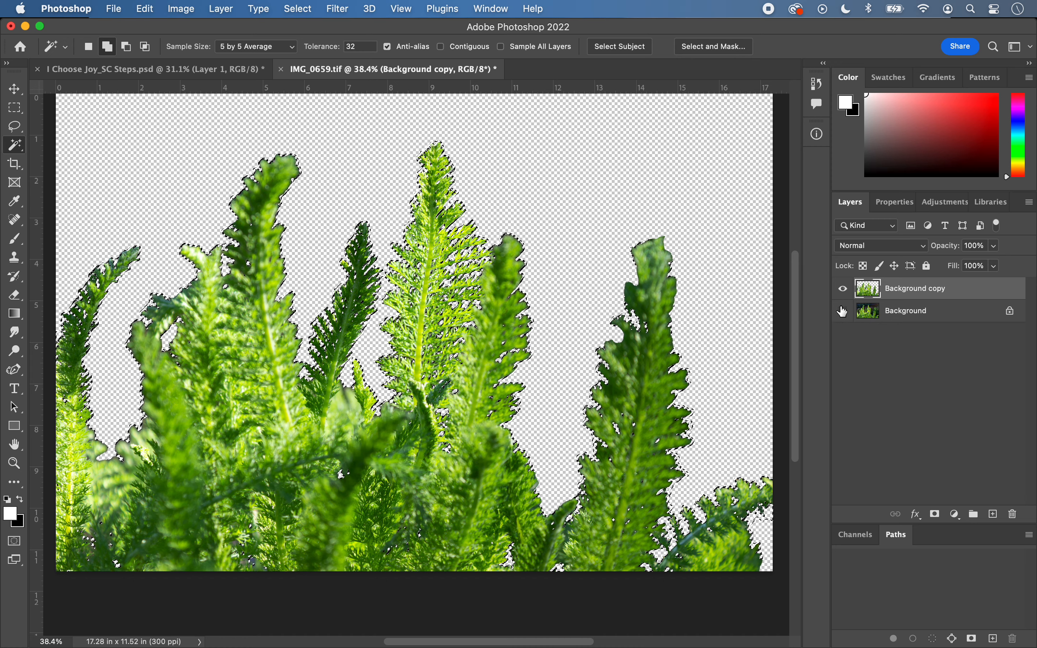
mouse_move(842, 311)
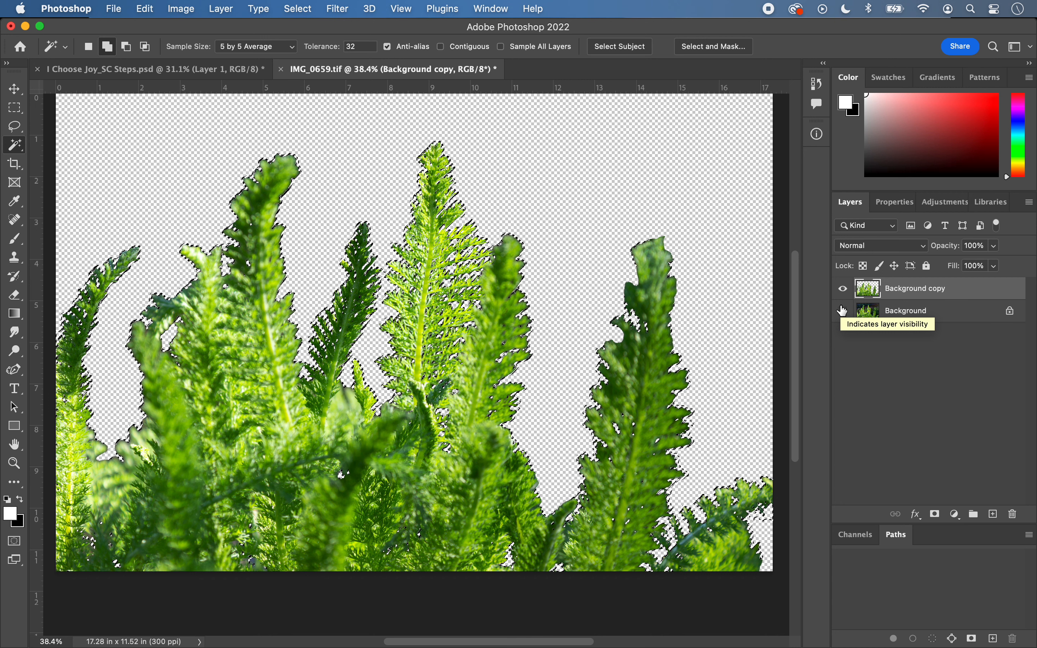
- Paste the fern into the Joy composite as Layer 3 and scale it to about 42% lower right
click(842, 310)
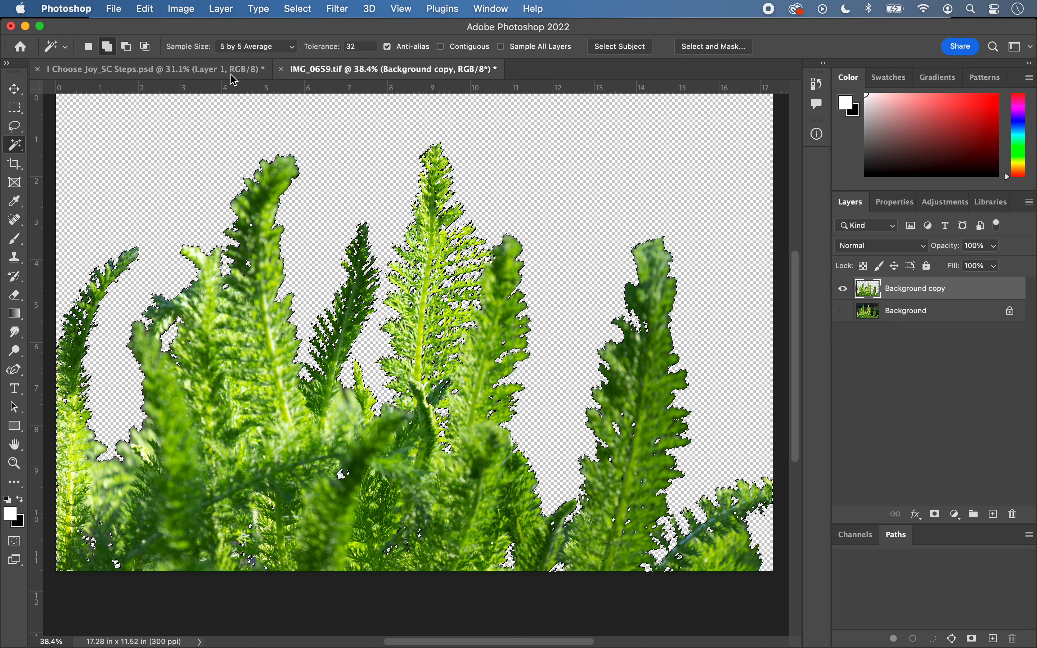
click(152, 69)
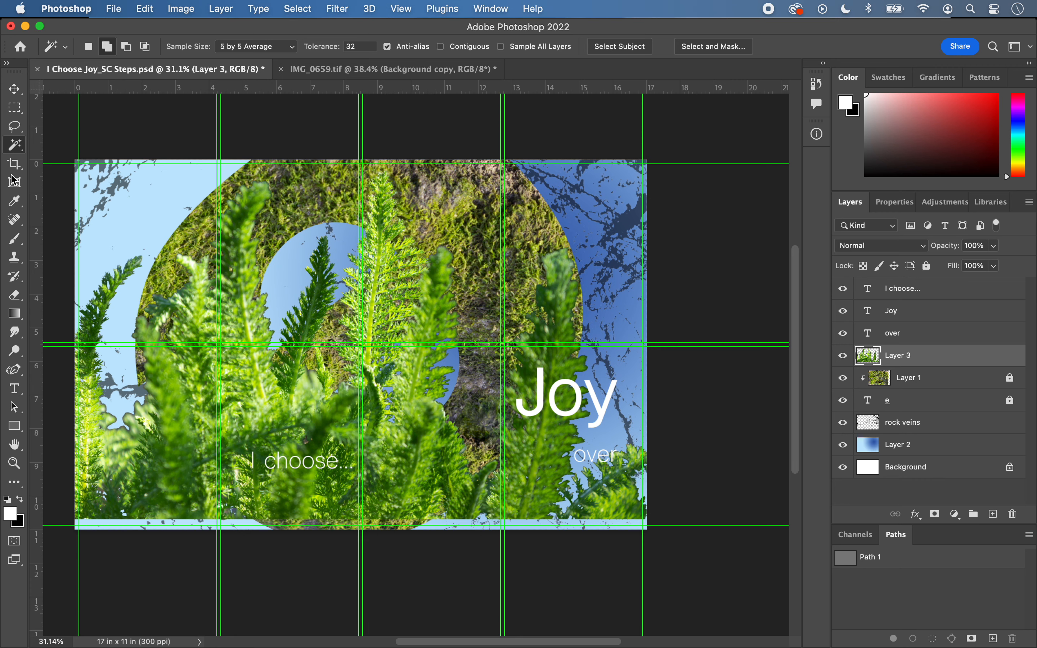
click(13, 88)
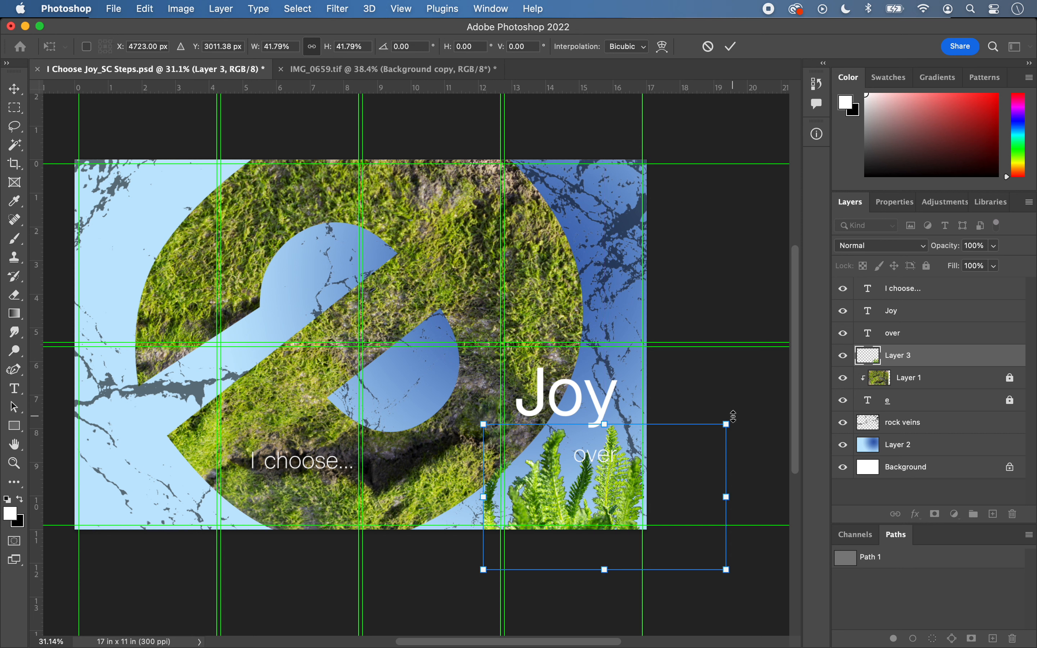
- Rotate the fern to about 21 degrees, shrink it slightly, and move it into the lower-right corner
drag(726, 417, 717, 409)
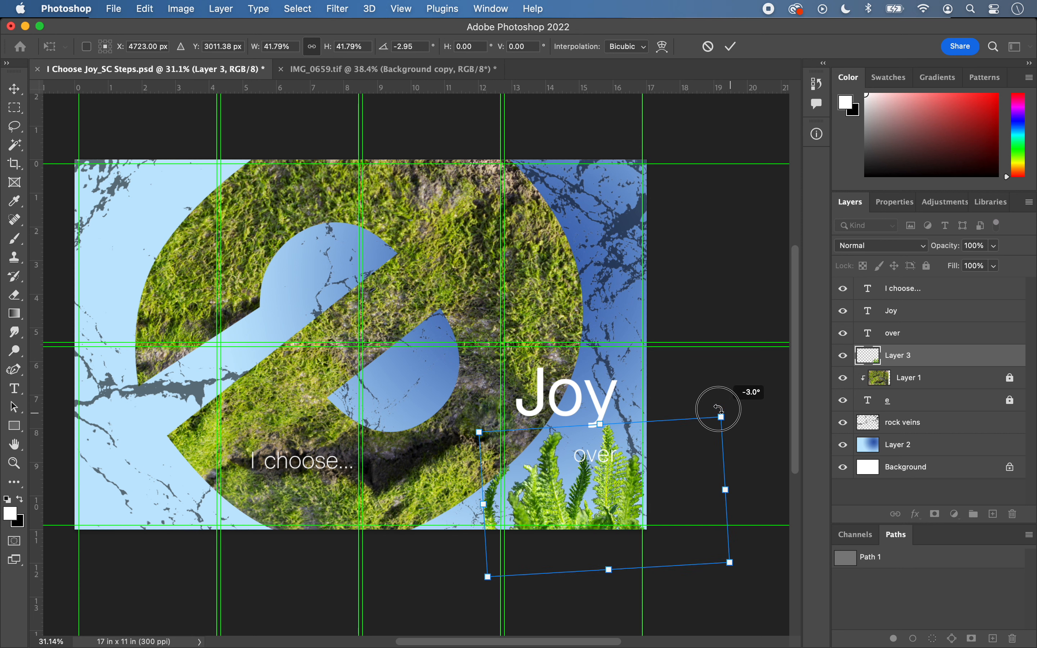
drag(717, 410, 707, 399)
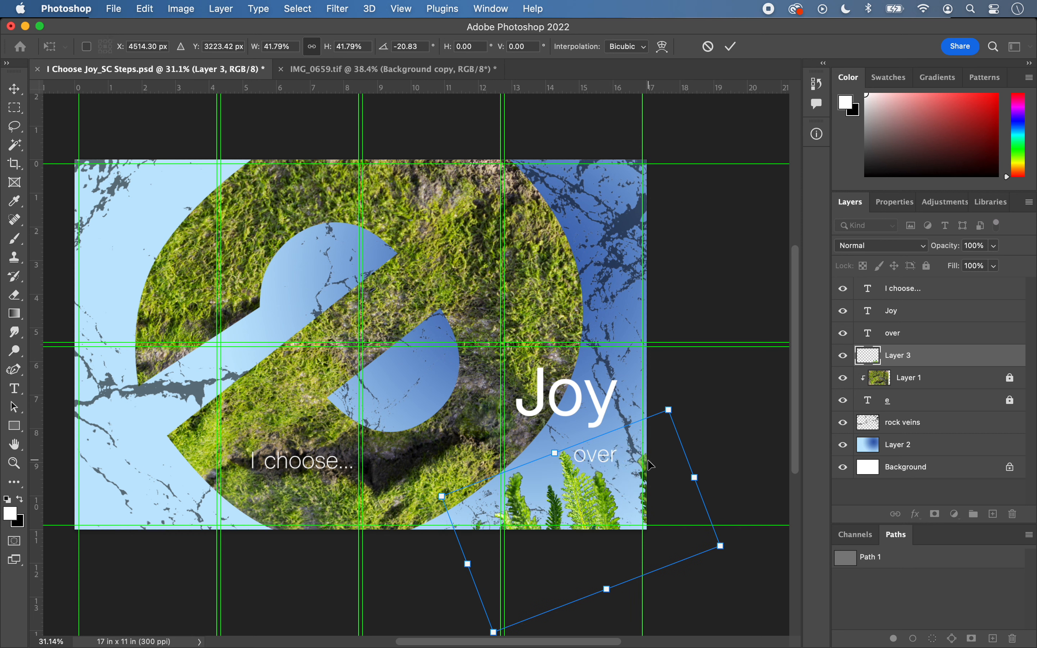
drag(666, 414, 652, 418)
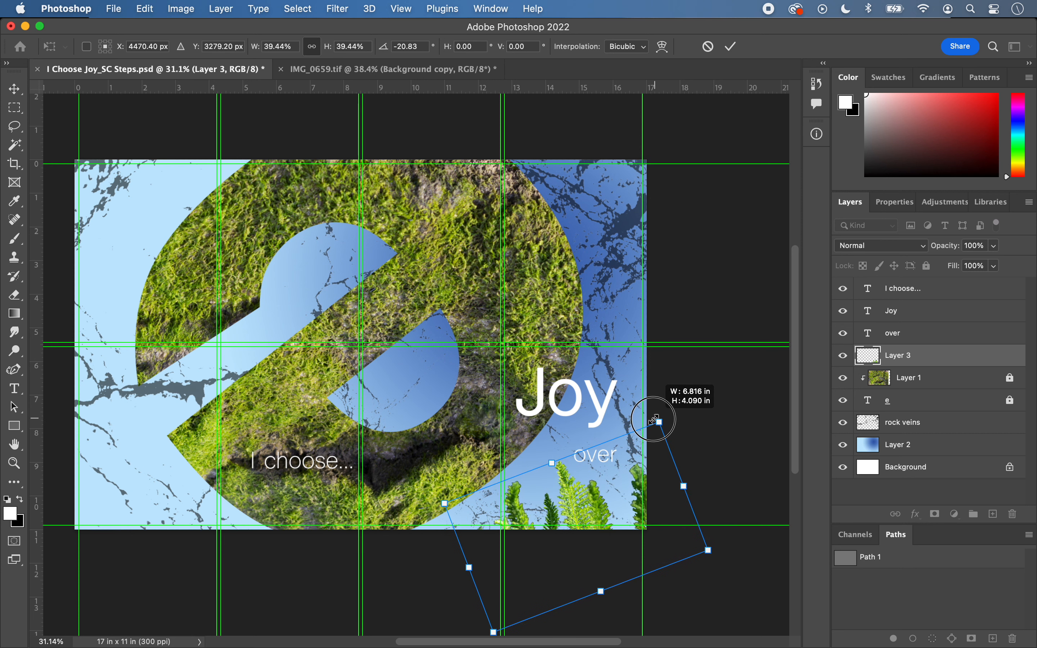
drag(652, 418, 585, 495)
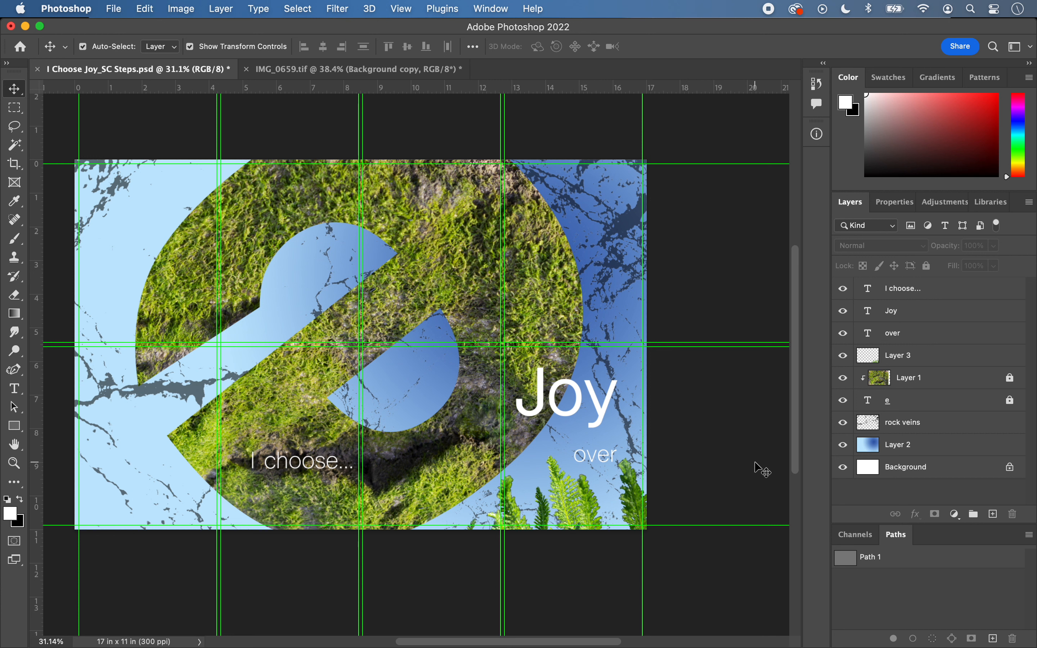
mouse_move(678, 492)
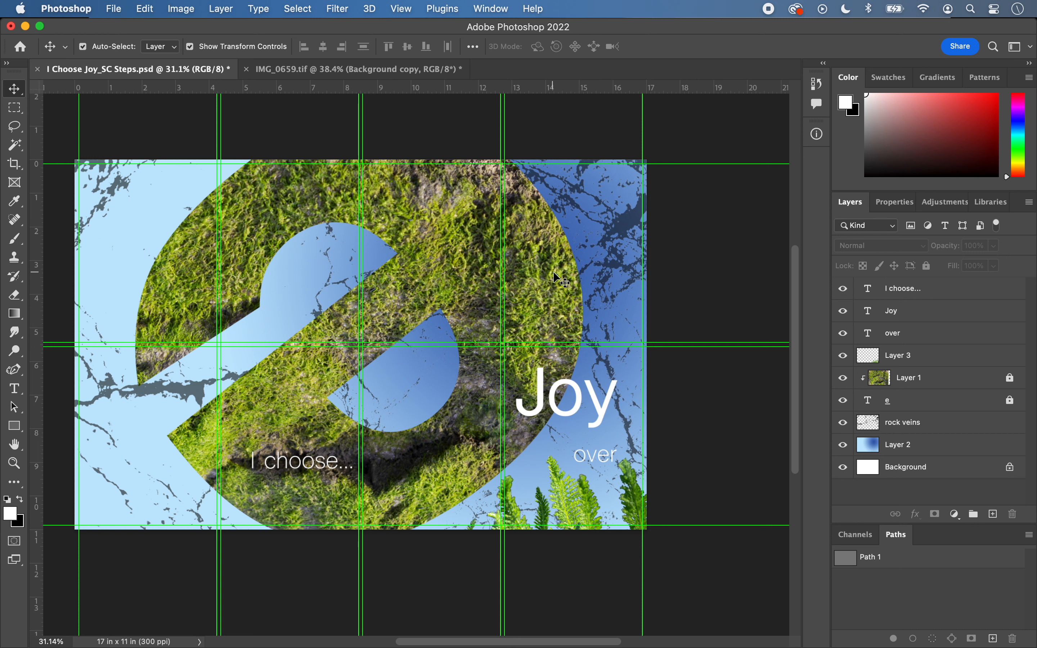
mouse_move(562, 280)
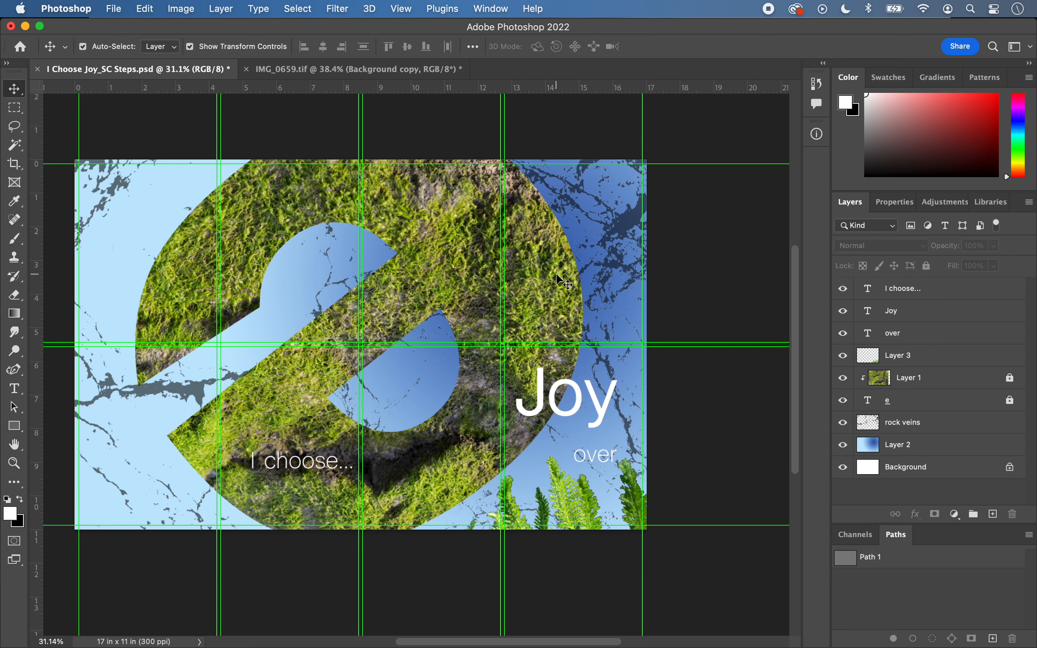
mouse_move(748, 112)
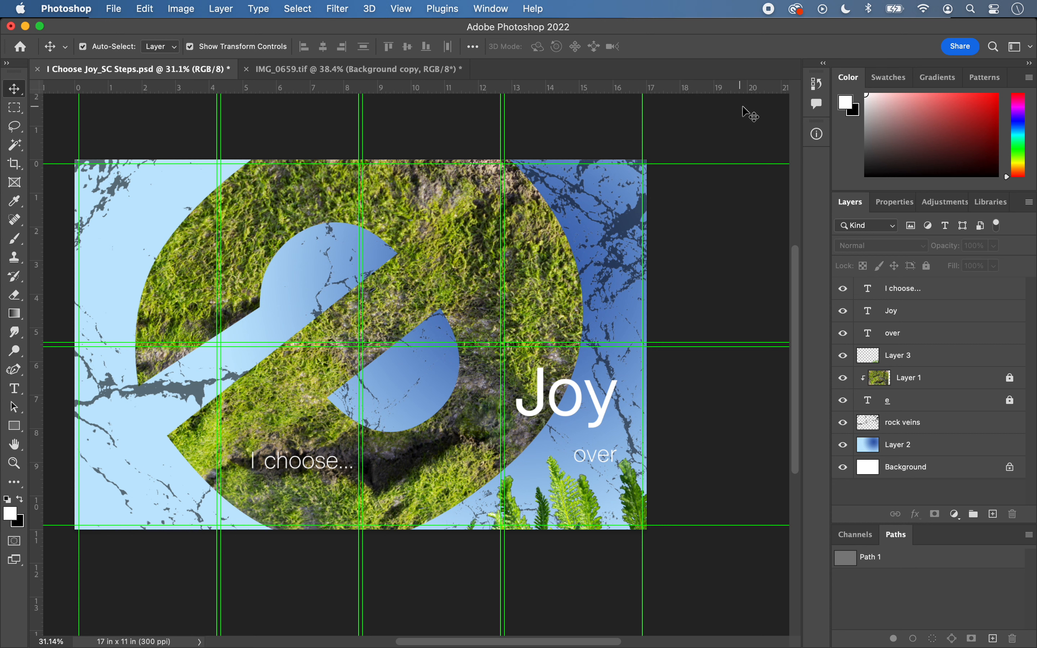